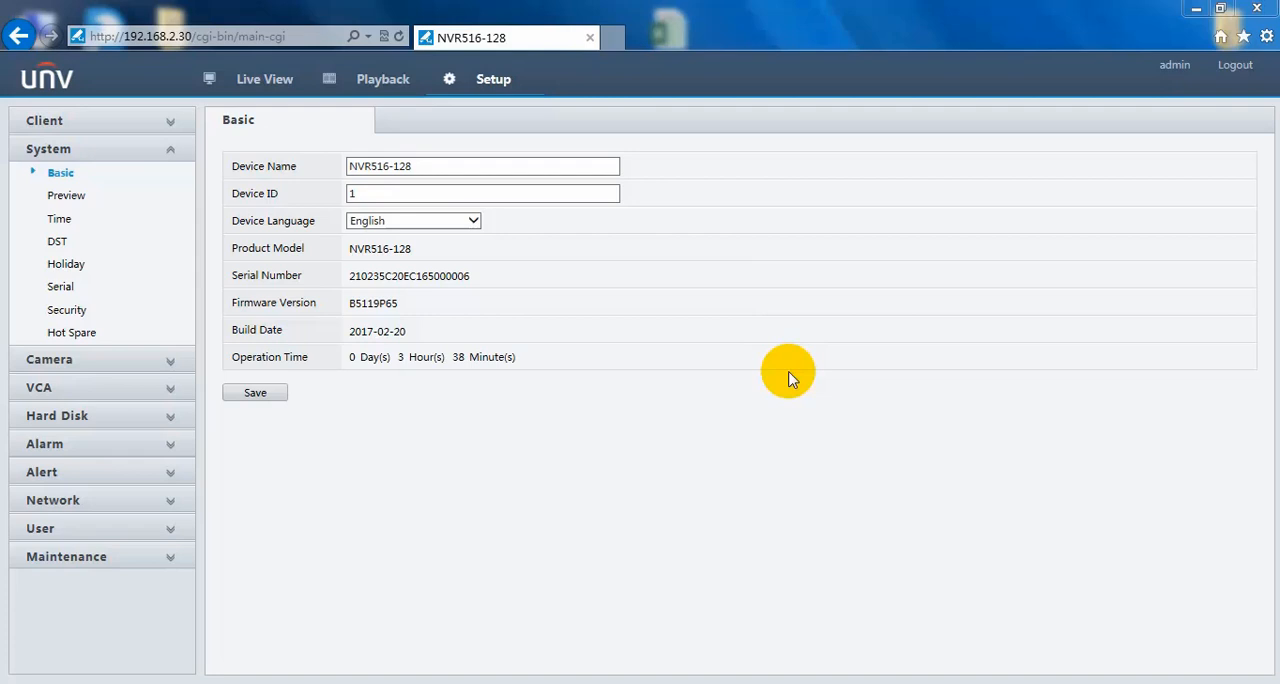
mouse_move(508, 328)
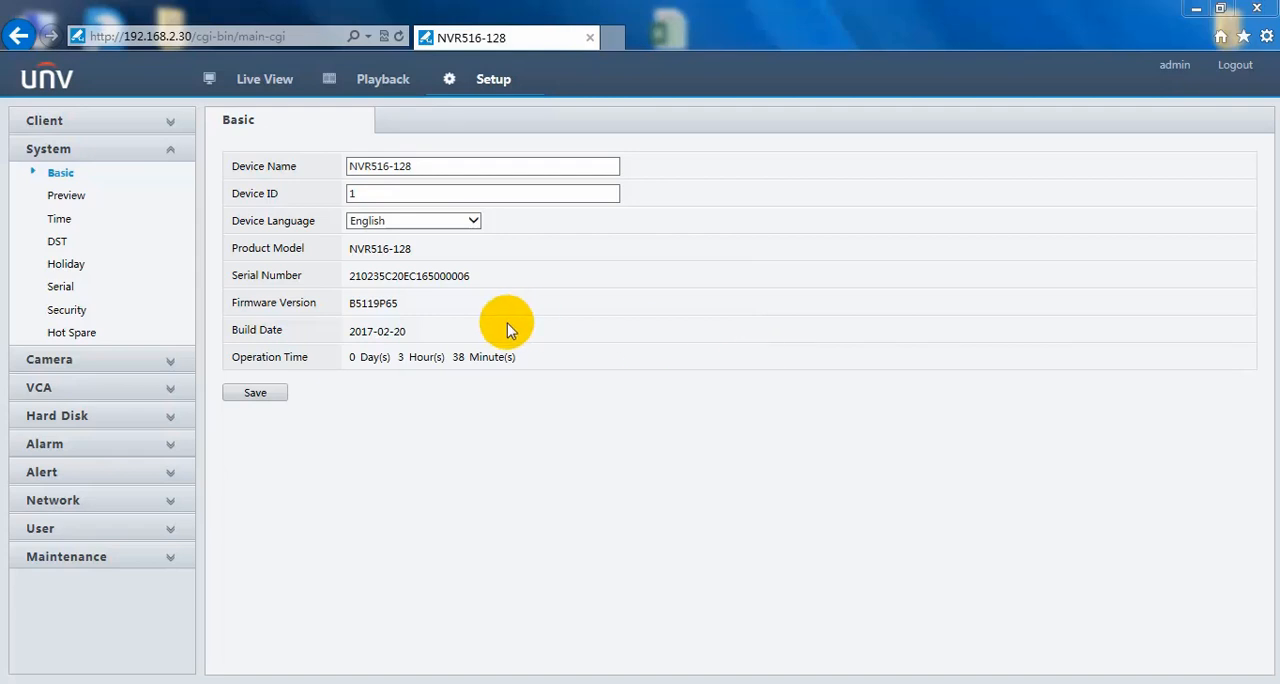
mouse_move(390, 295)
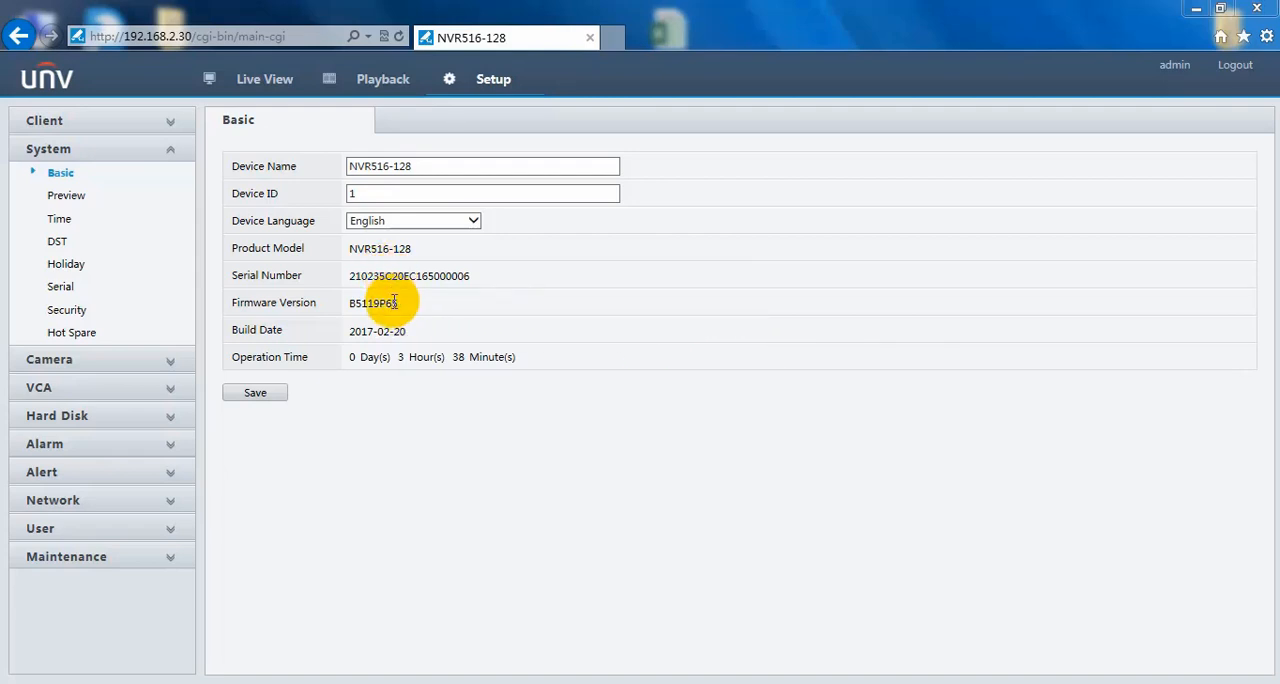
mouse_move(221, 381)
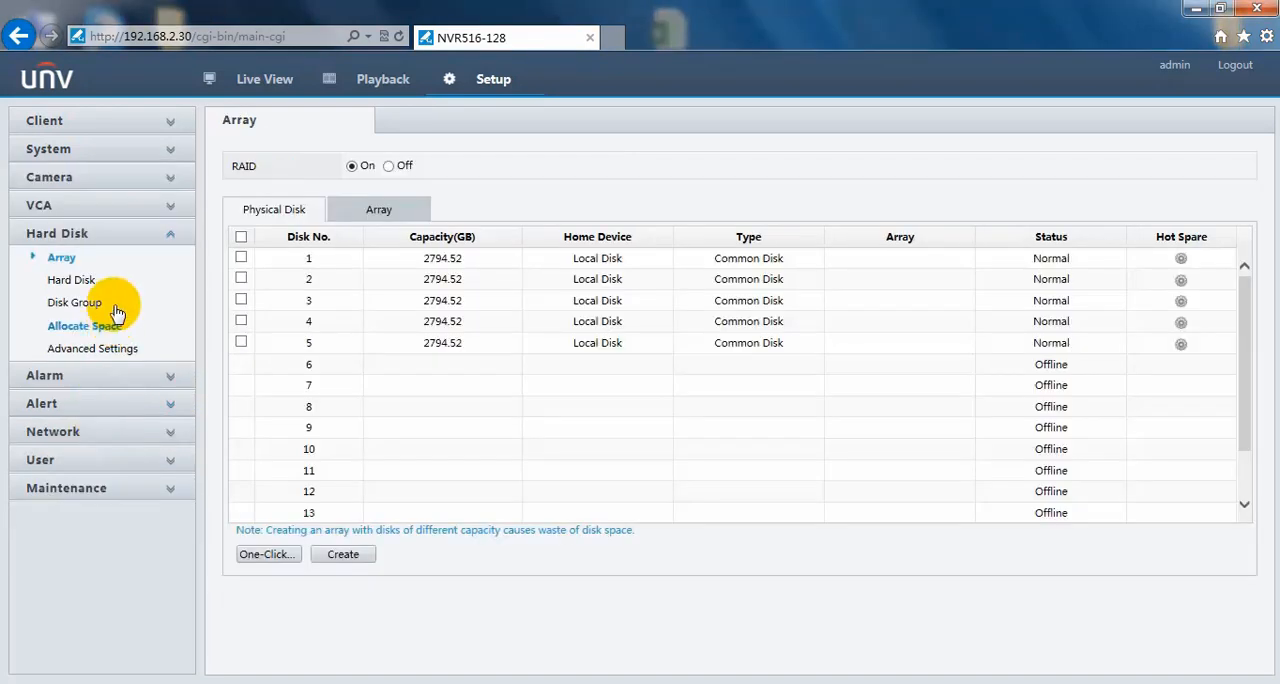
mouse_move(478, 321)
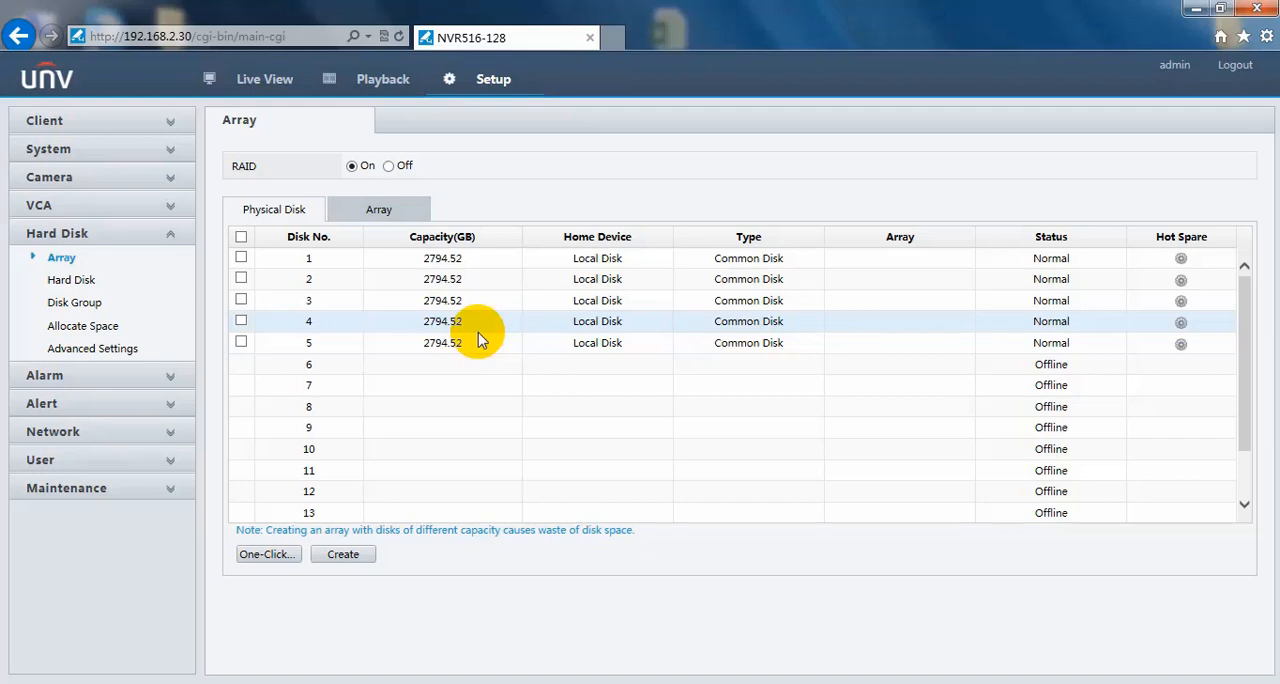
mouse_move(267, 554)
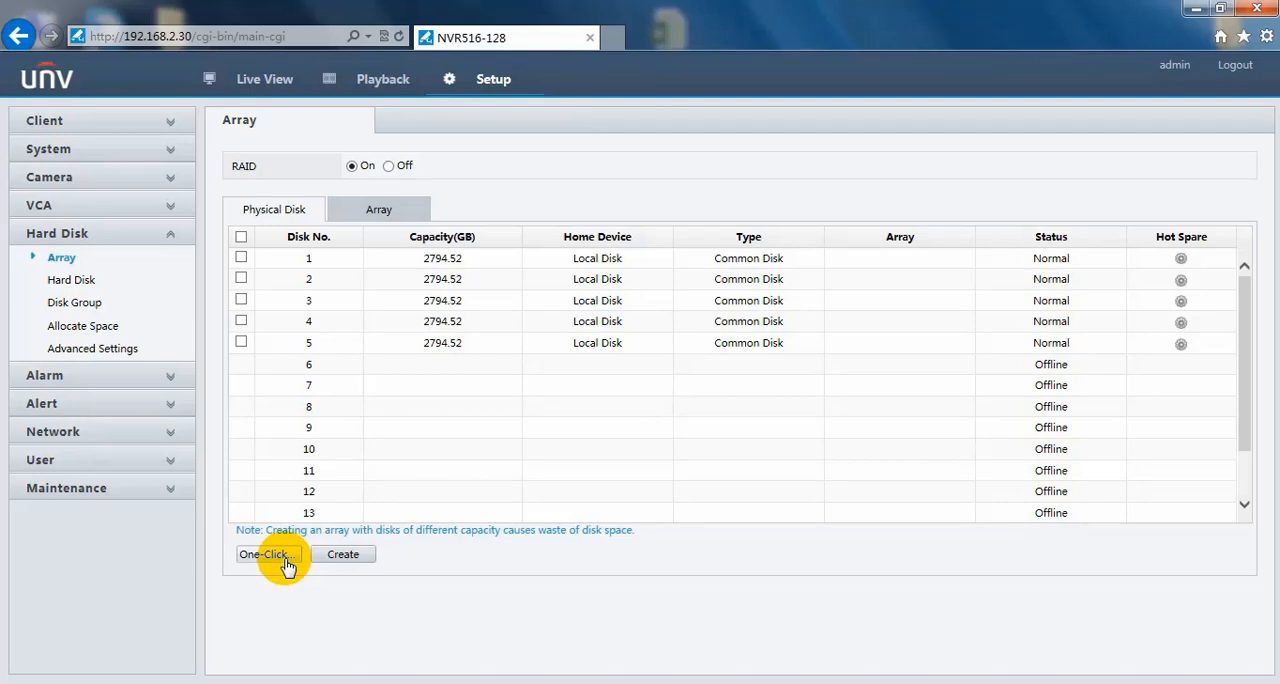
Auto-create ARRAY1 from disks 1–4 with disk 5 as hot spare using One-Click.
click(267, 554)
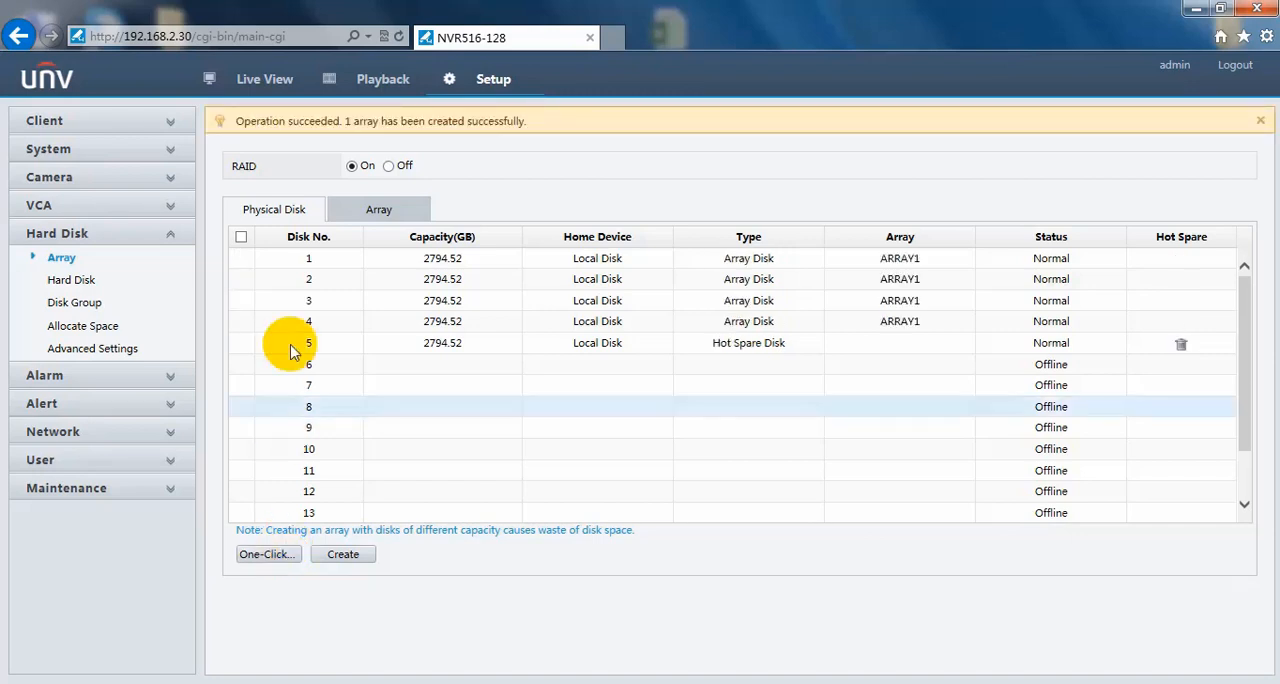
mouse_move(408, 135)
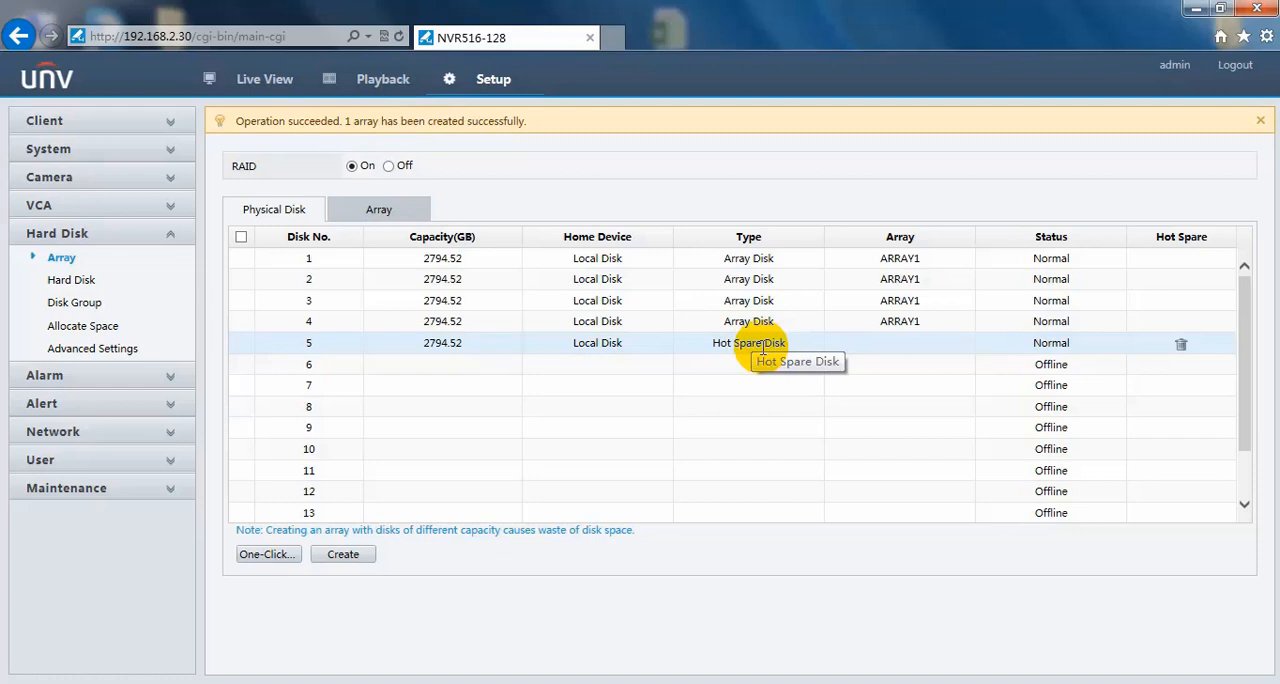
mouse_move(762, 347)
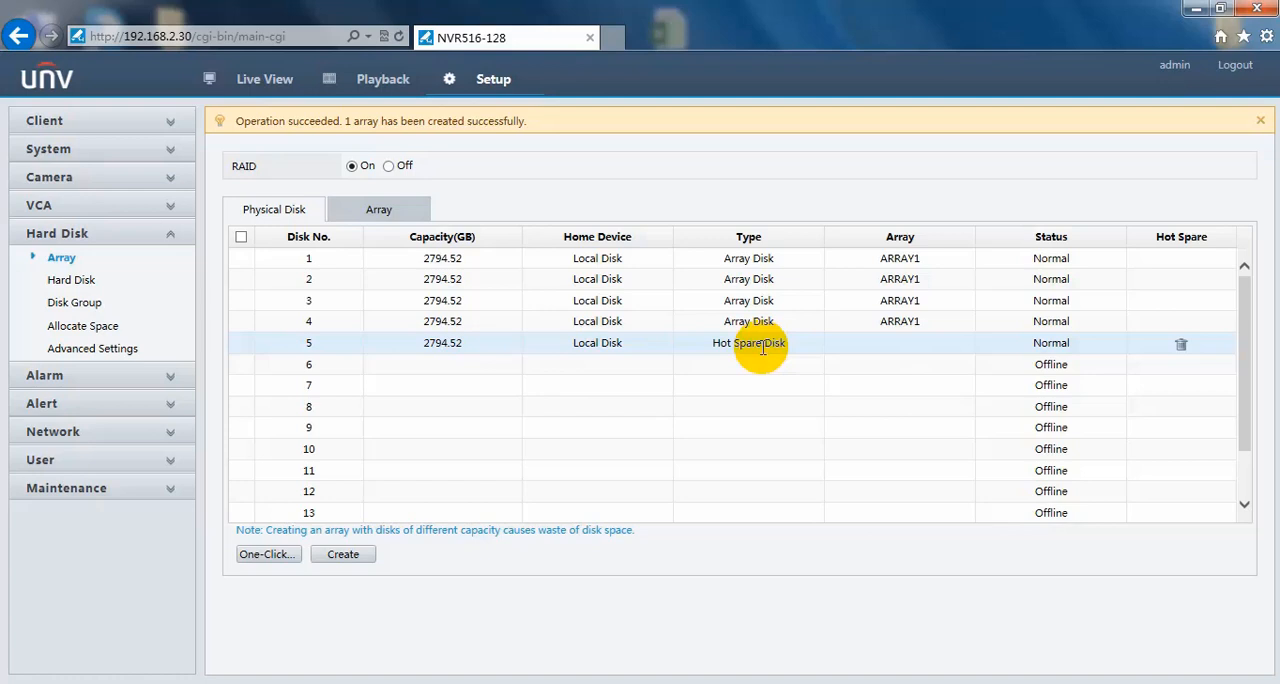
mouse_move(363, 280)
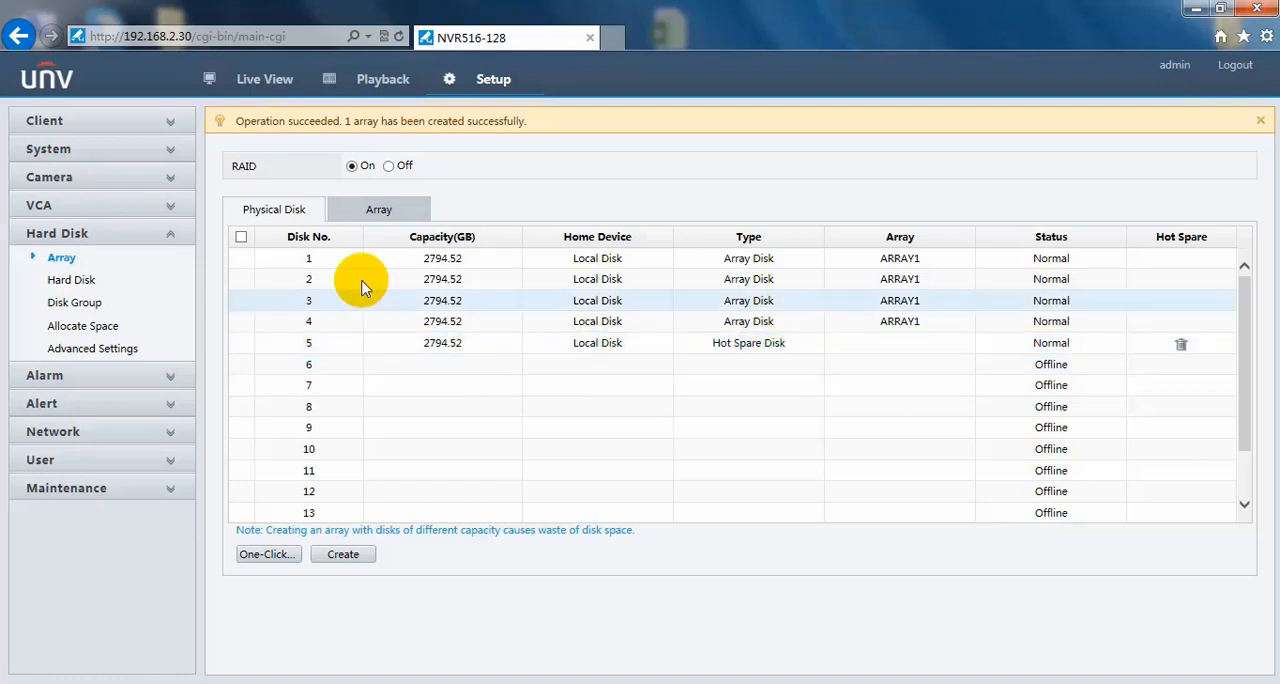
Show ARRAY1 as a normal 8382.44 GB RAID5 on disks 1–4 with spare 5.
click(378, 209)
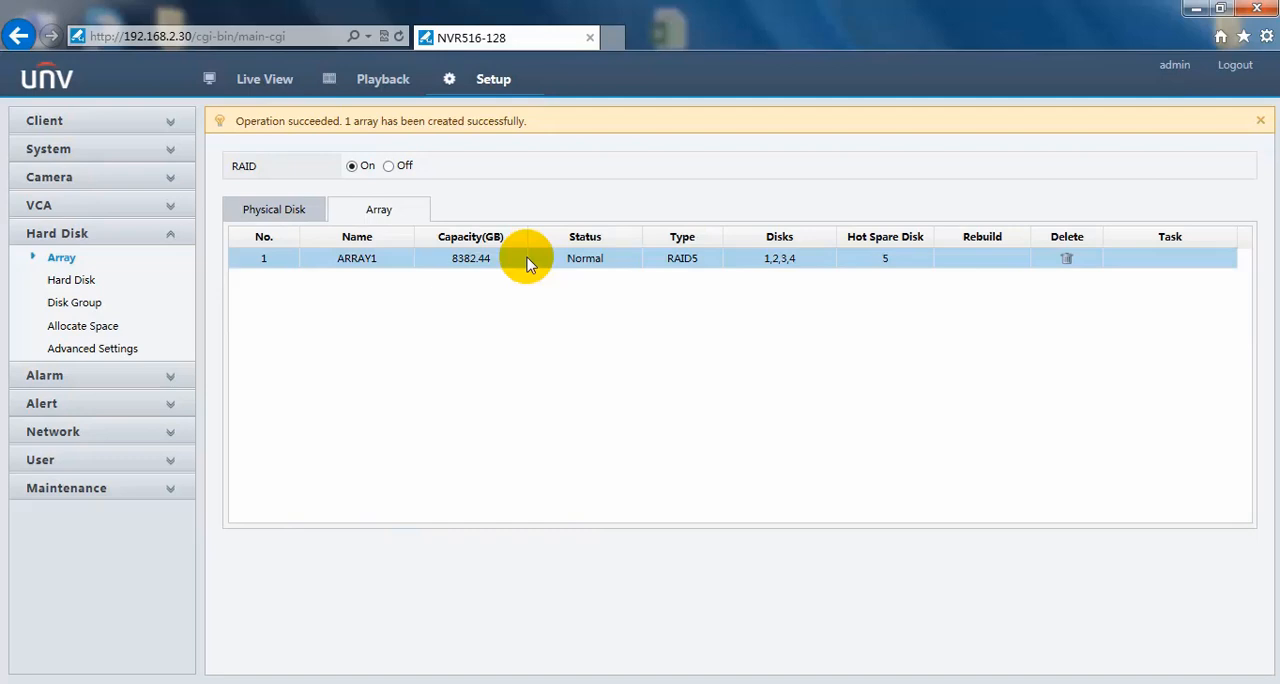
mouse_move(547, 263)
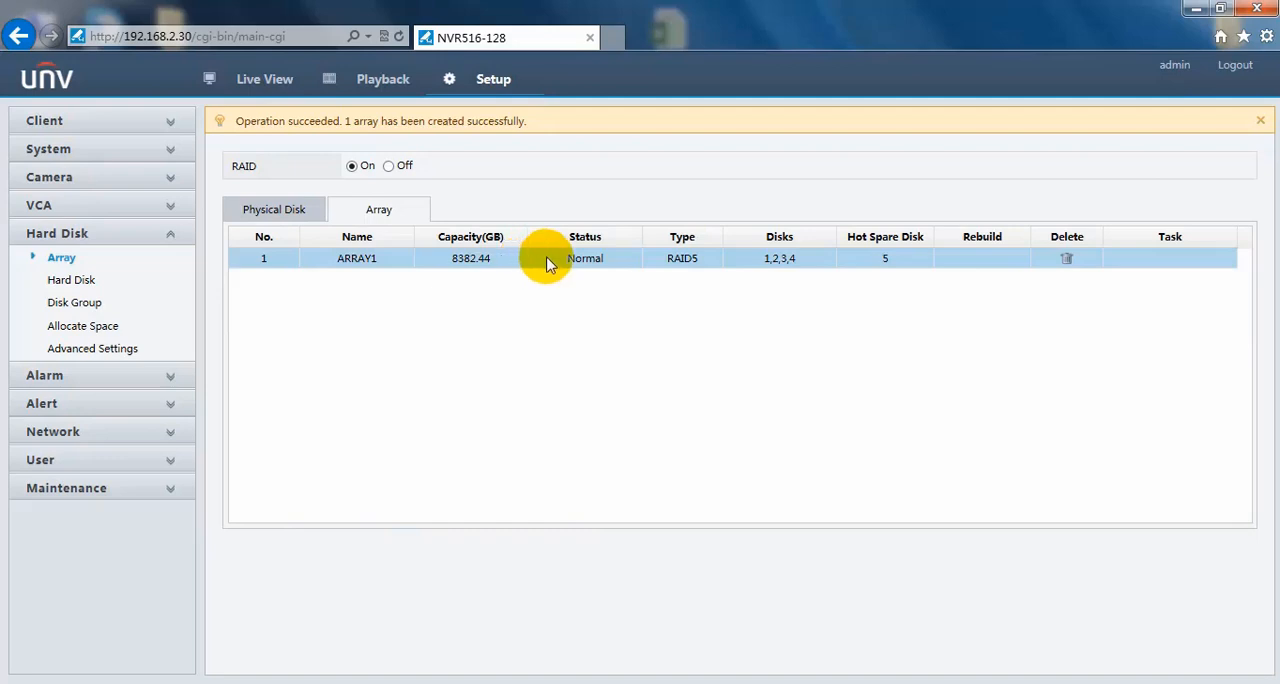
mouse_move(598, 291)
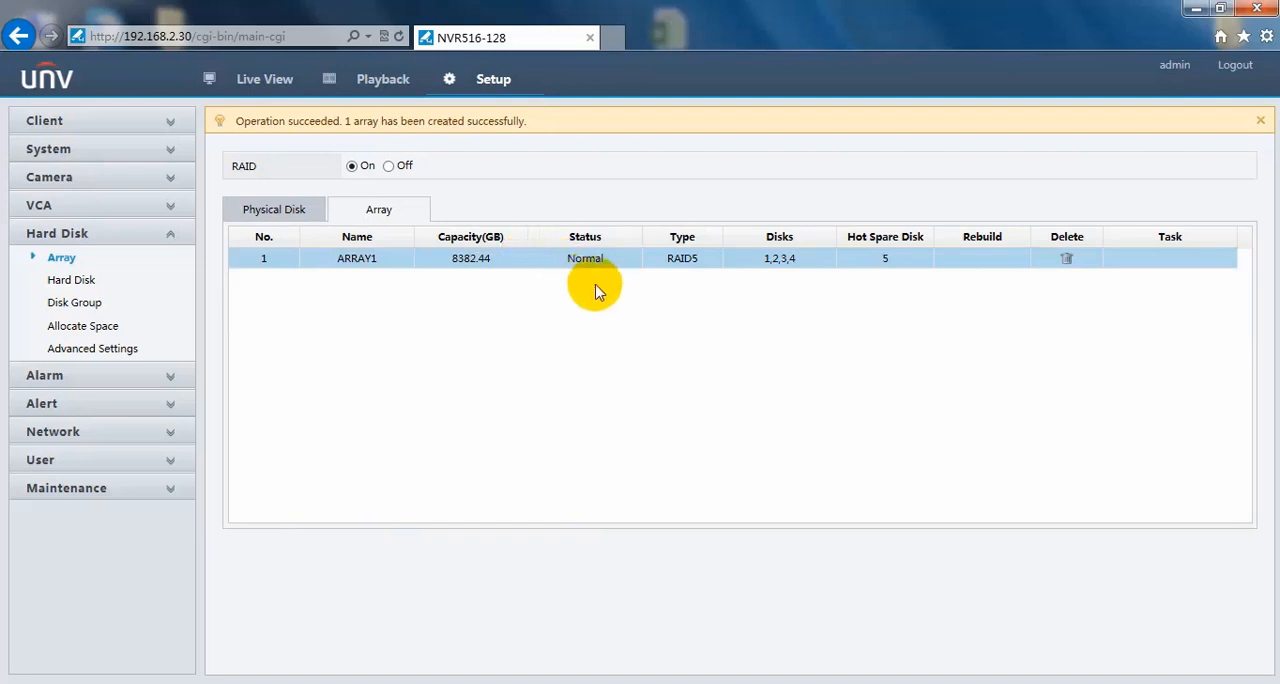
mouse_move(1067, 258)
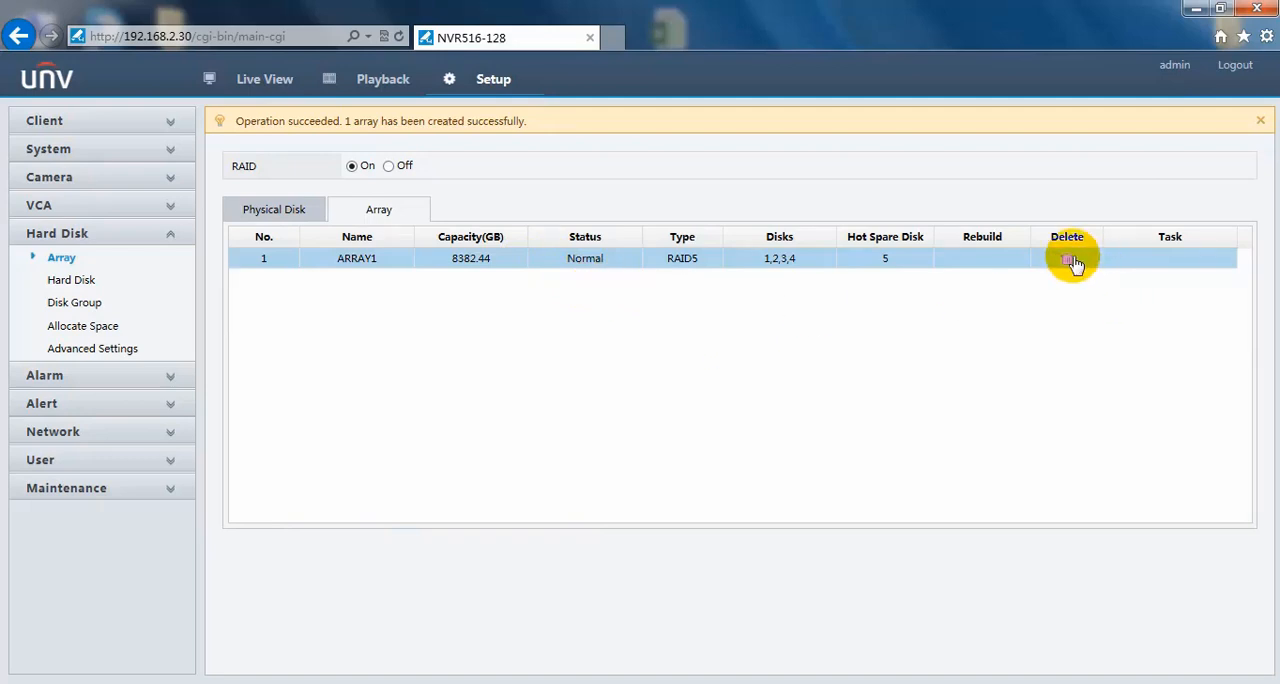
Delete ARRAY1, then clear disk 5's hot spare role in the physical disk list.
click(1067, 258)
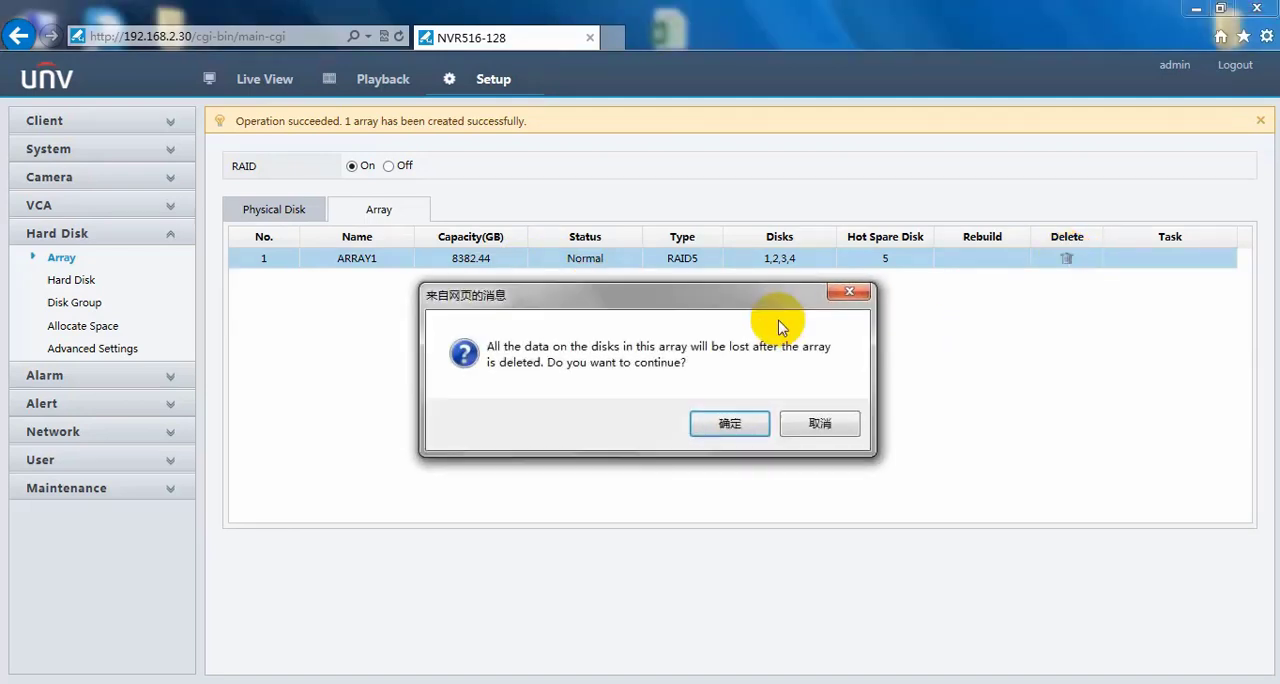
click(819, 423)
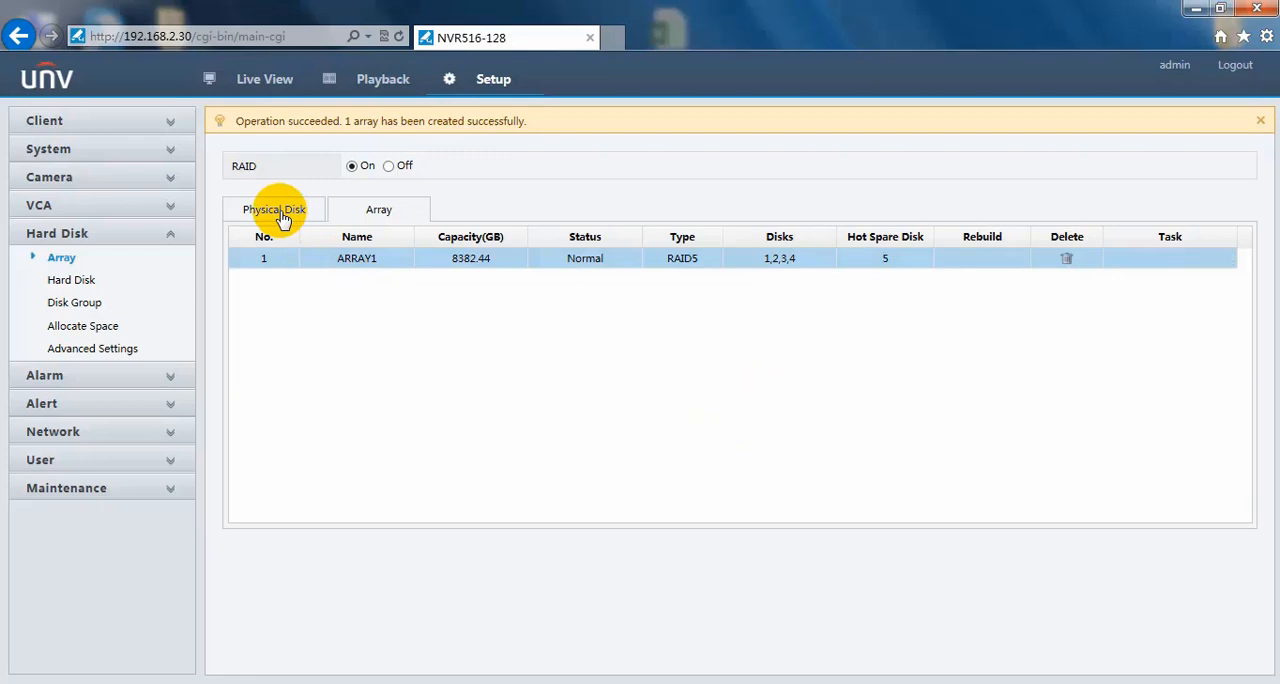
click(274, 209)
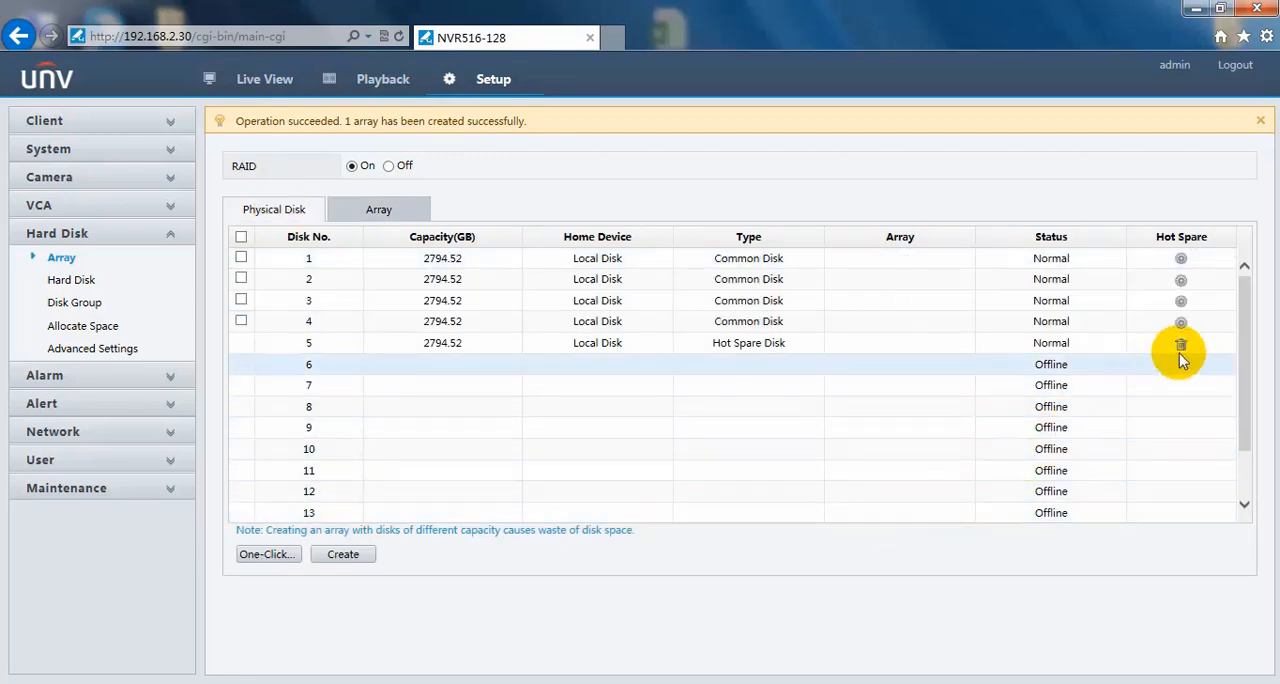
click(1180, 342)
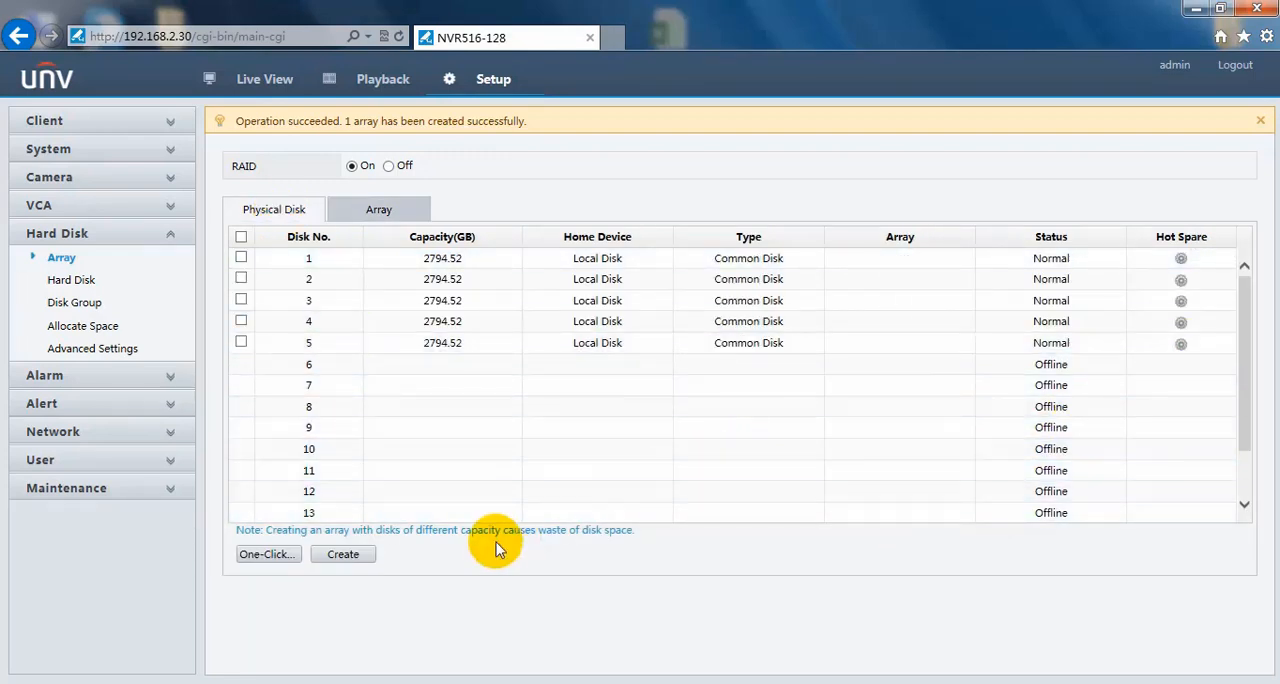
mouse_move(342, 554)
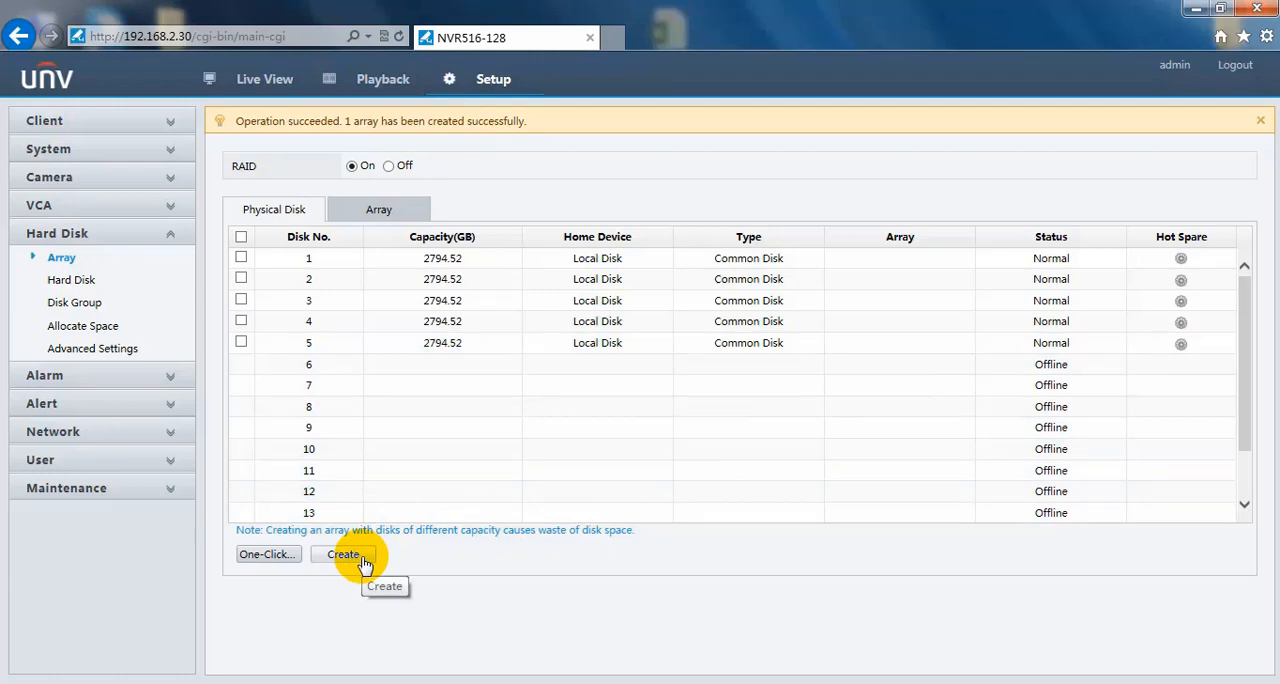
Manually create RAID 5 array ARRAY1 on local disks 1–4.
click(343, 554)
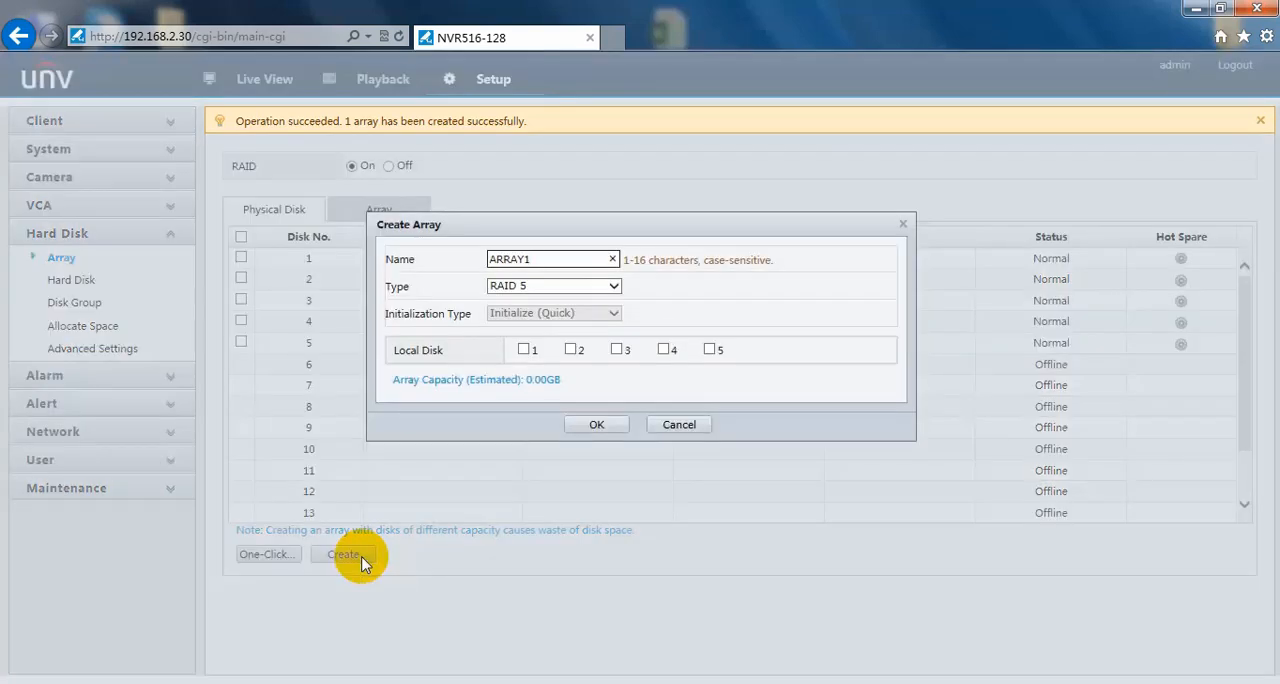
mouse_move(585, 305)
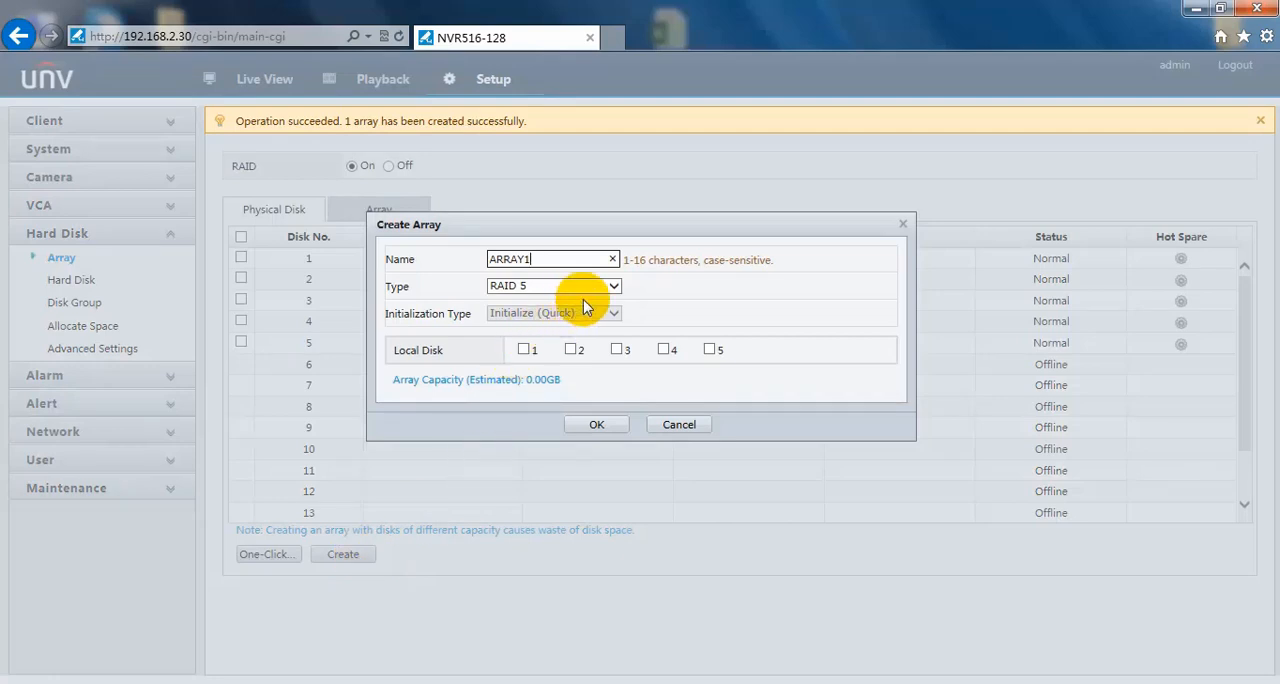
click(613, 286)
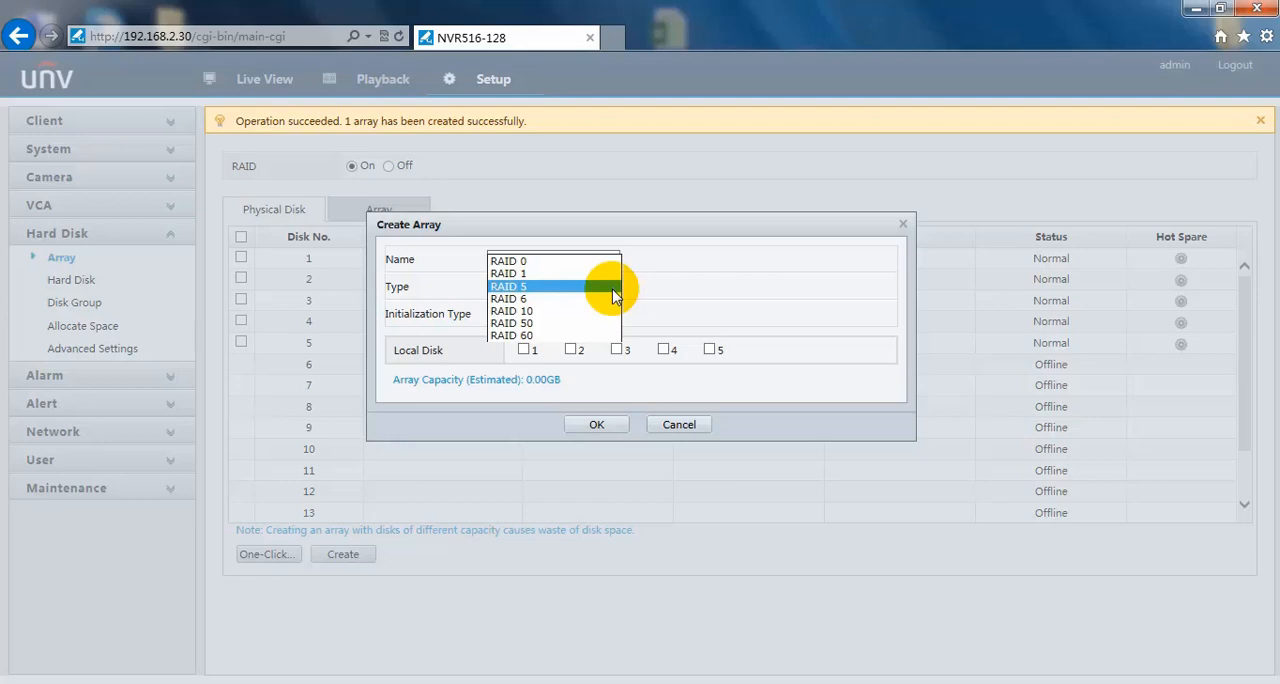
mouse_move(572, 323)
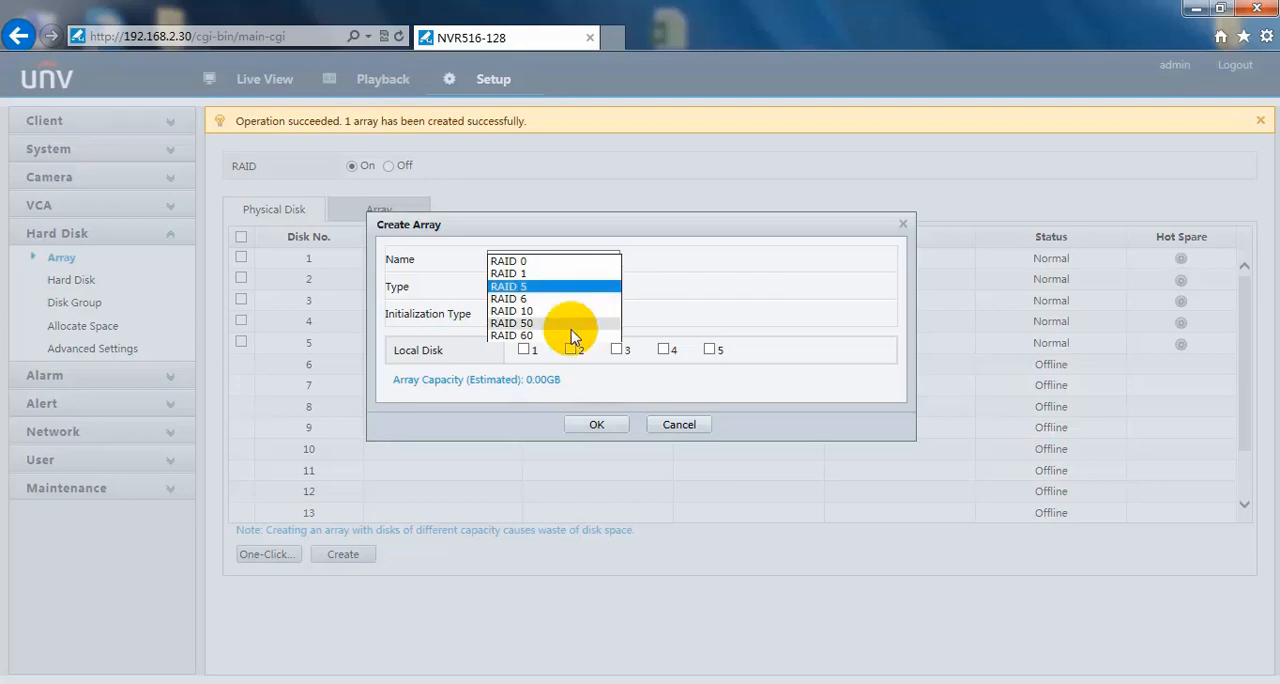
click(509, 286)
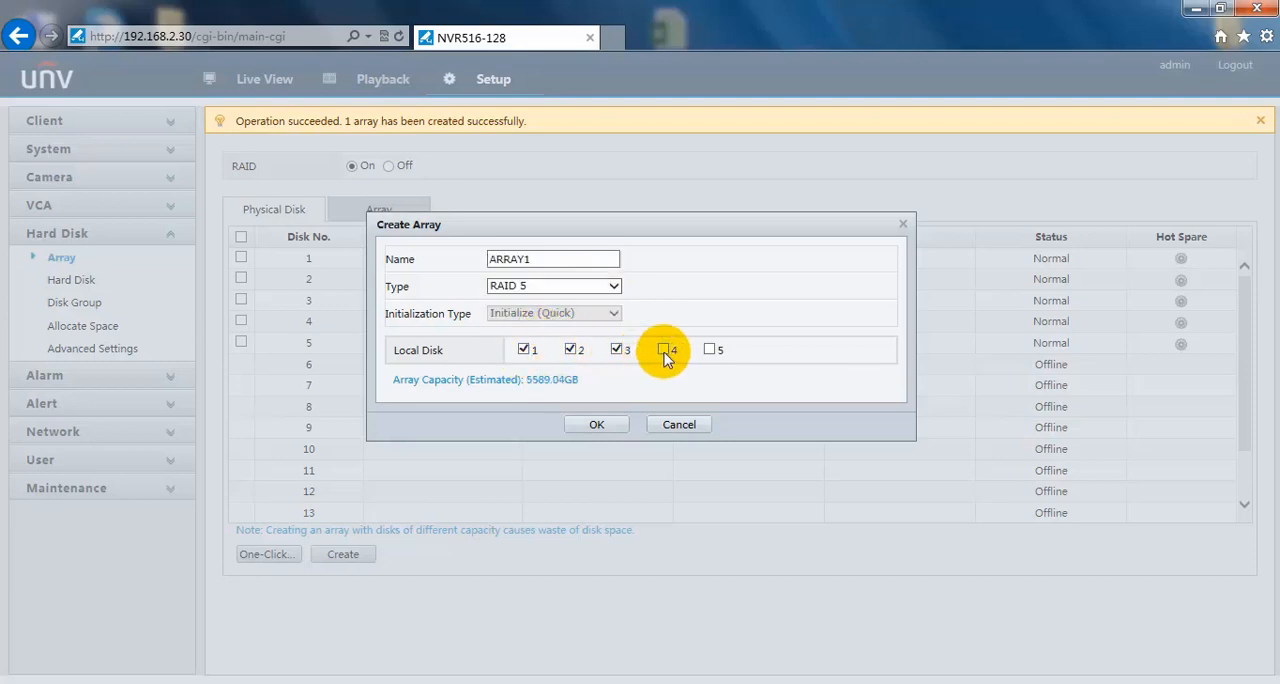
click(663, 349)
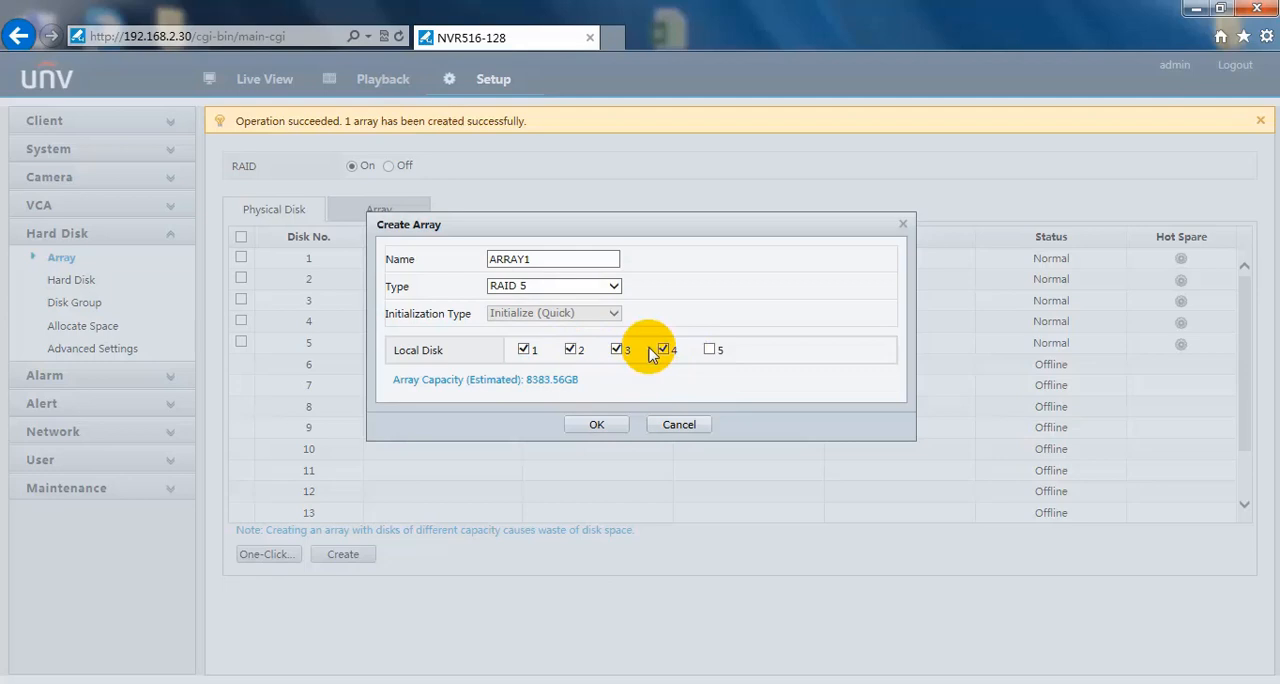
click(596, 424)
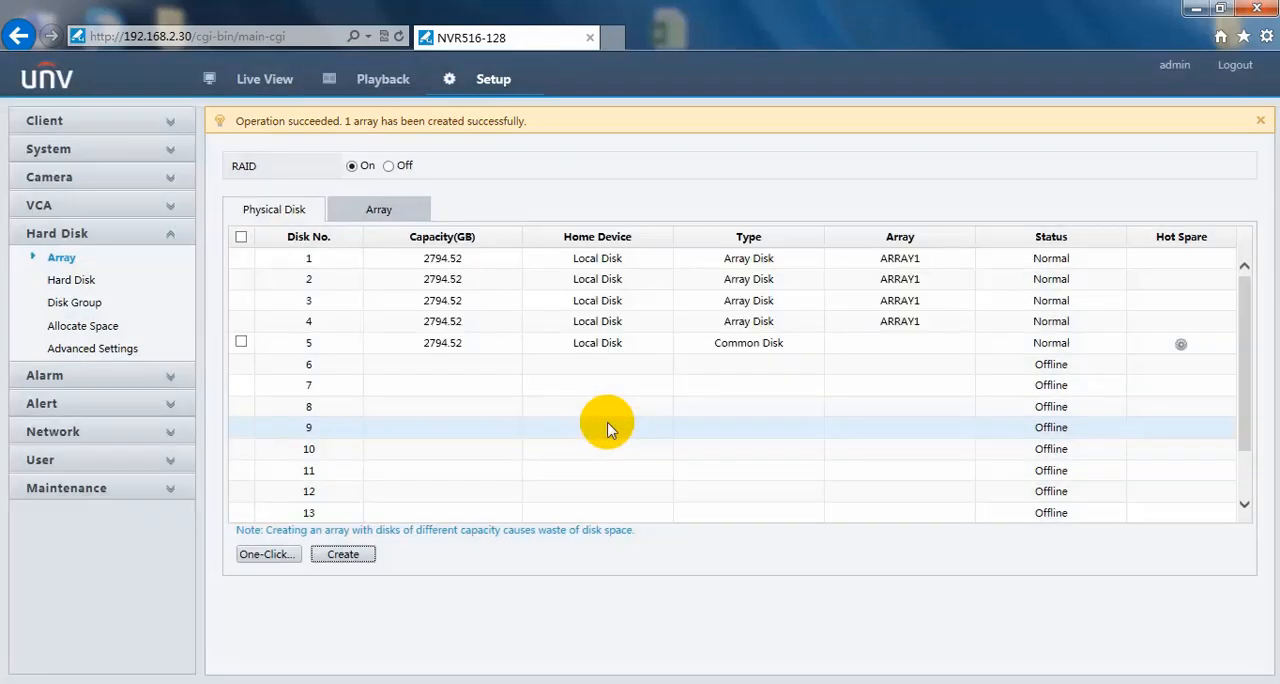
mouse_move(725, 368)
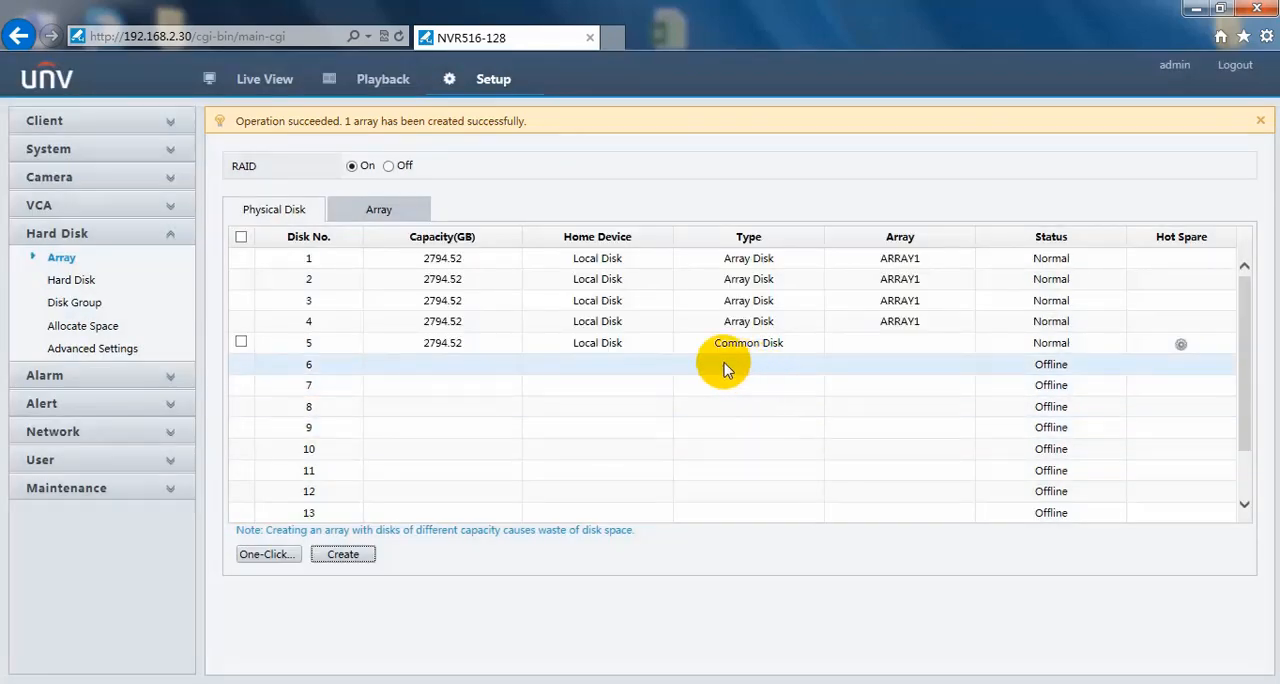
mouse_move(343, 554)
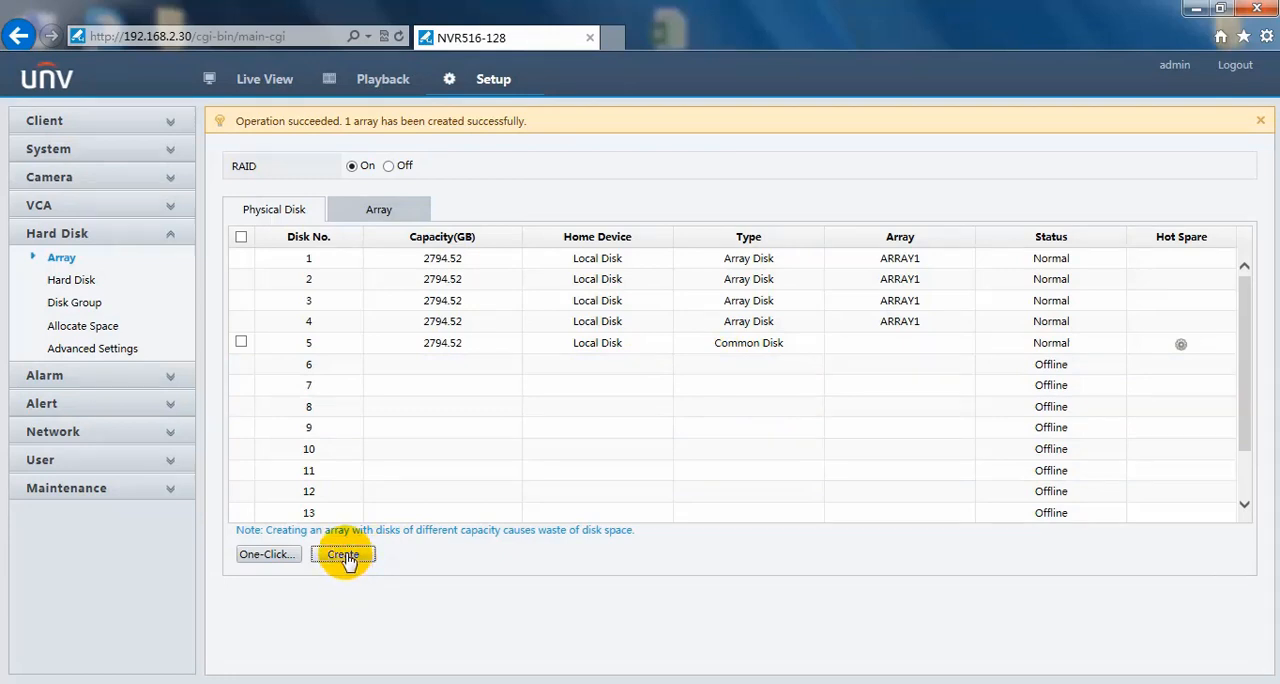
mouse_move(462, 488)
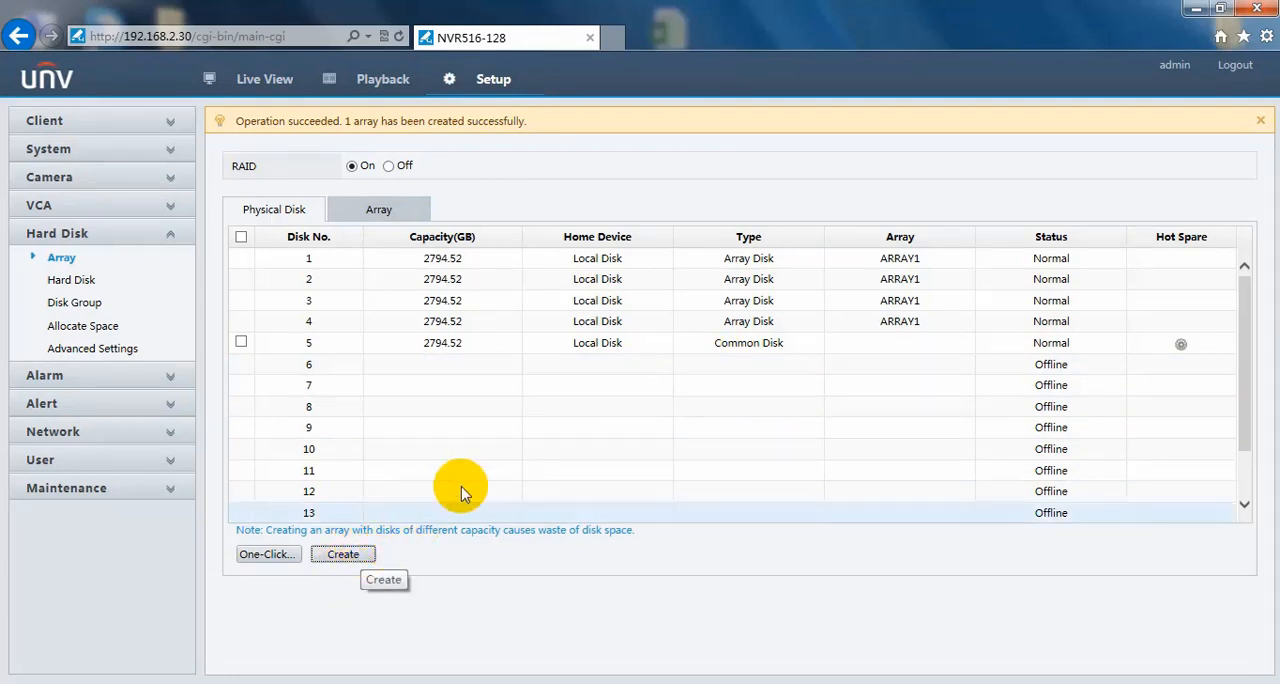
mouse_move(380, 550)
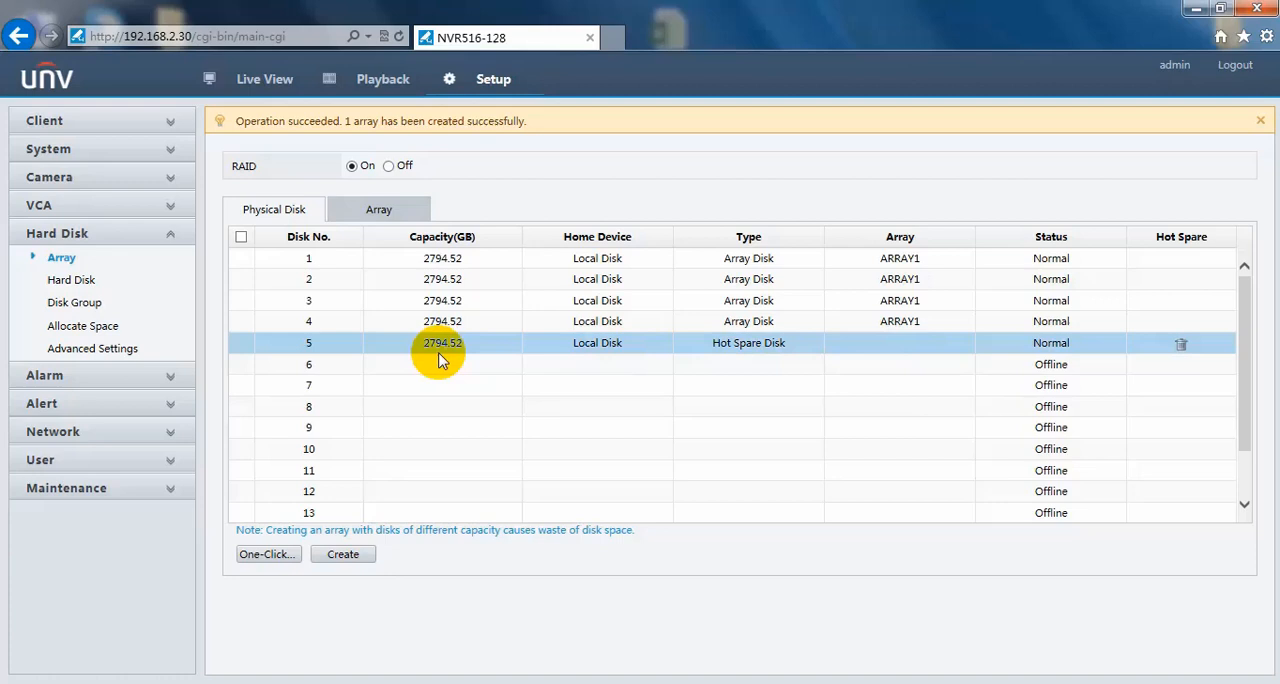
Assign disk 5 as ARRAY1's hot spare, restoring a normal 8382.44 GB RAID5.
click(378, 209)
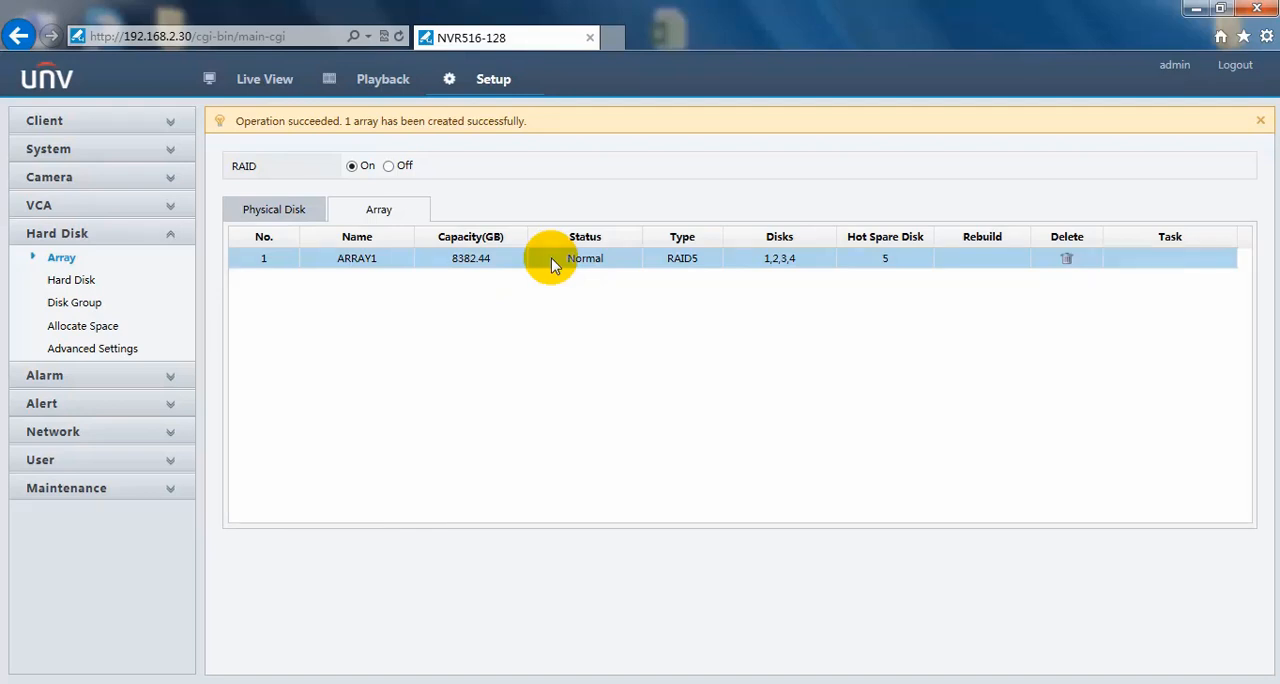
mouse_move(613, 240)
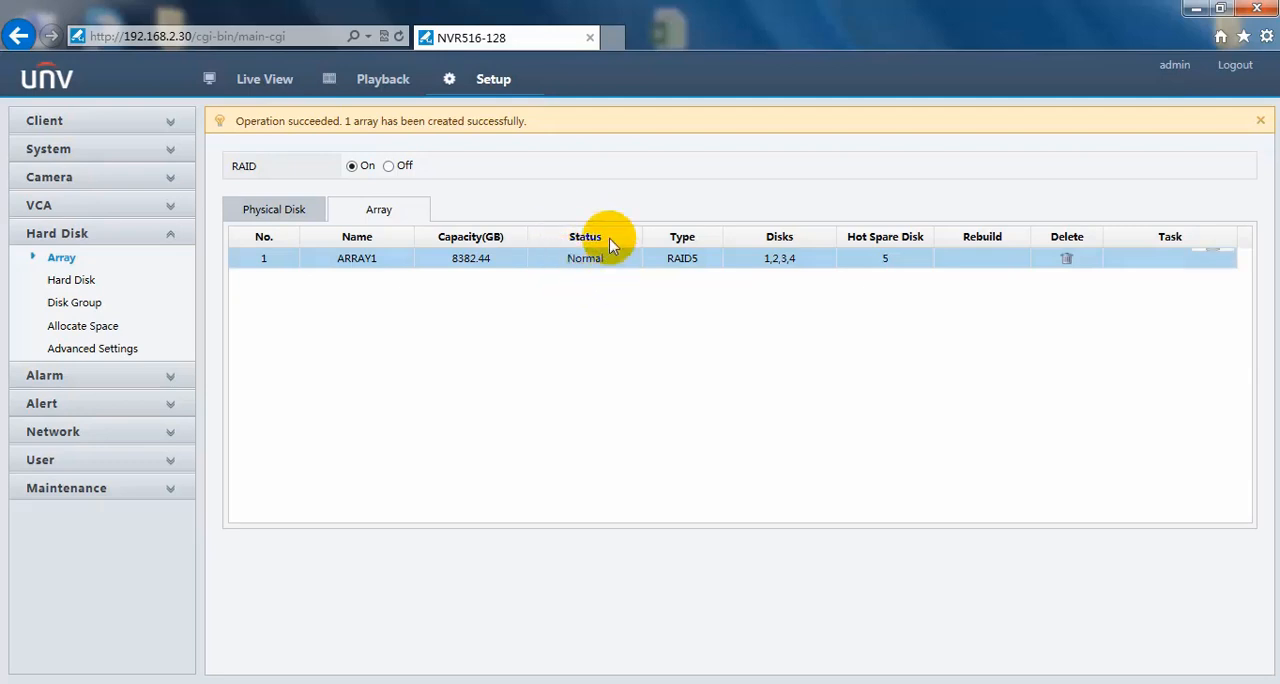
mouse_move(585, 258)
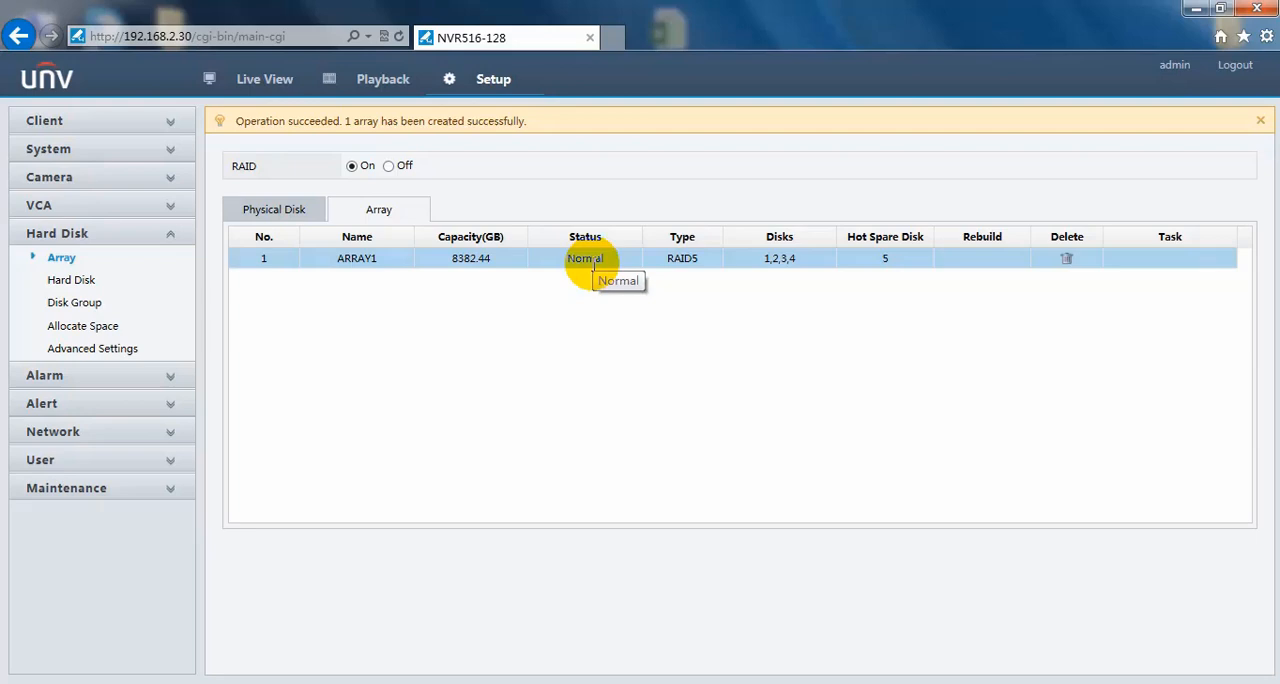
mouse_move(590, 260)
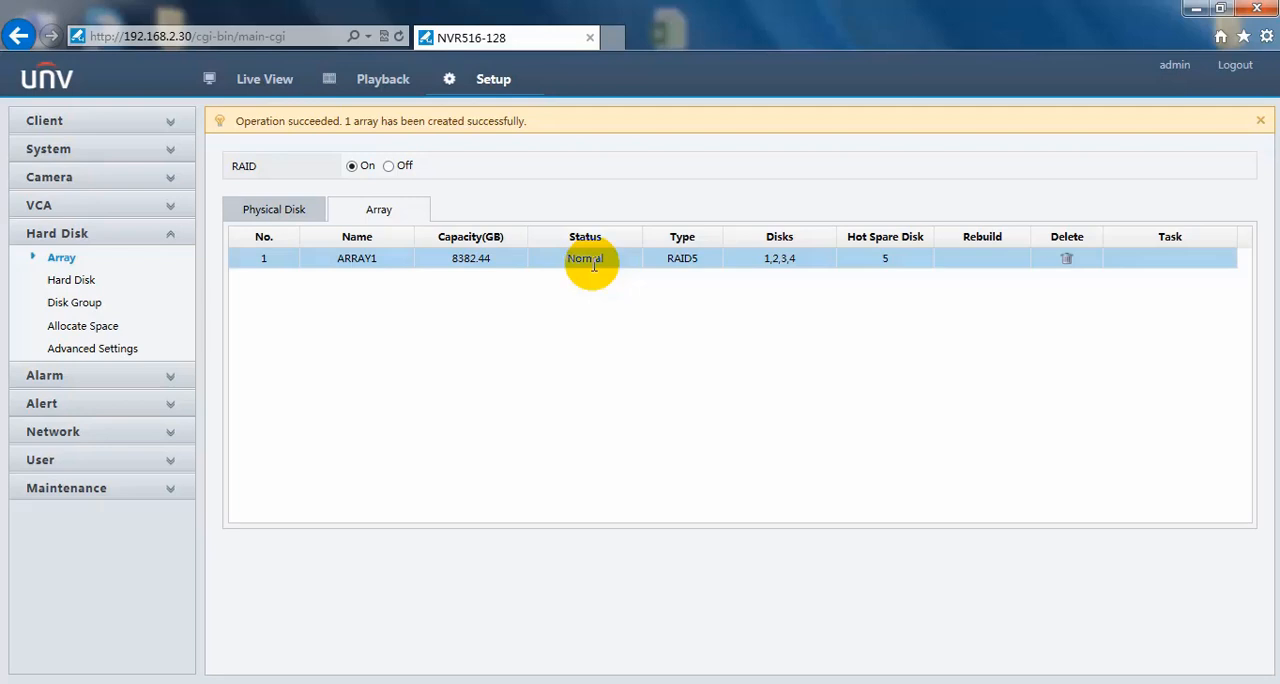
mouse_move(617, 268)
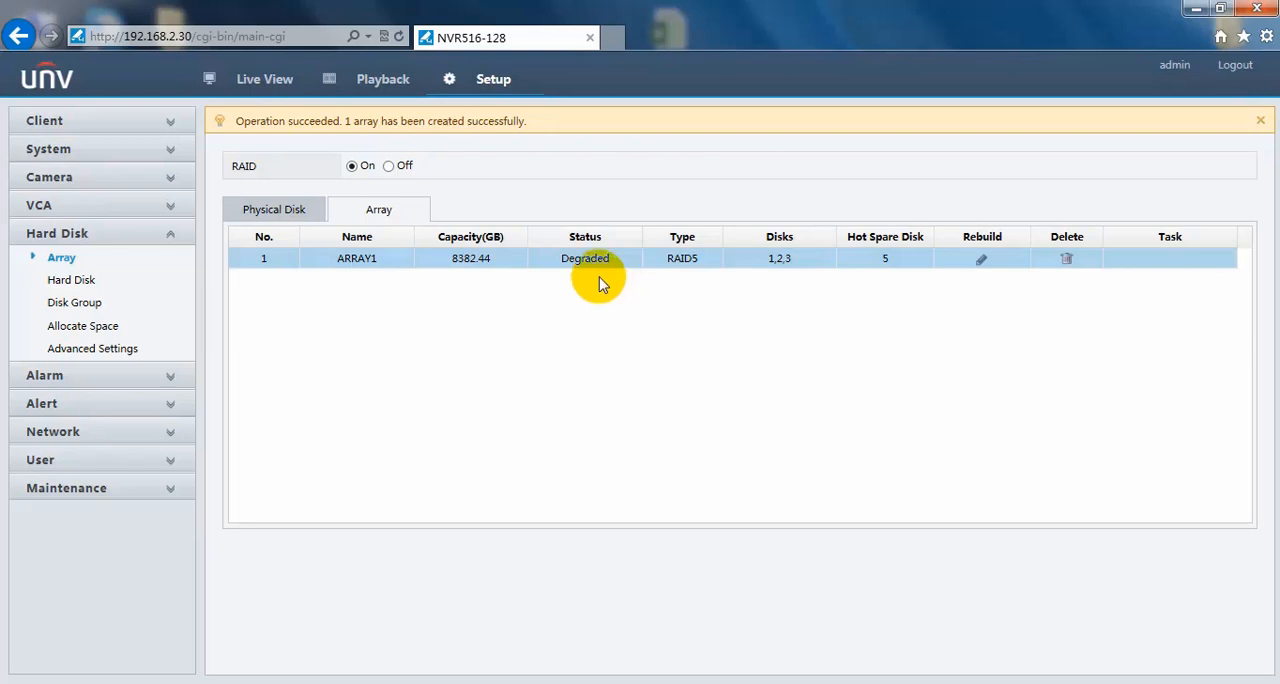
mouse_move(555, 230)
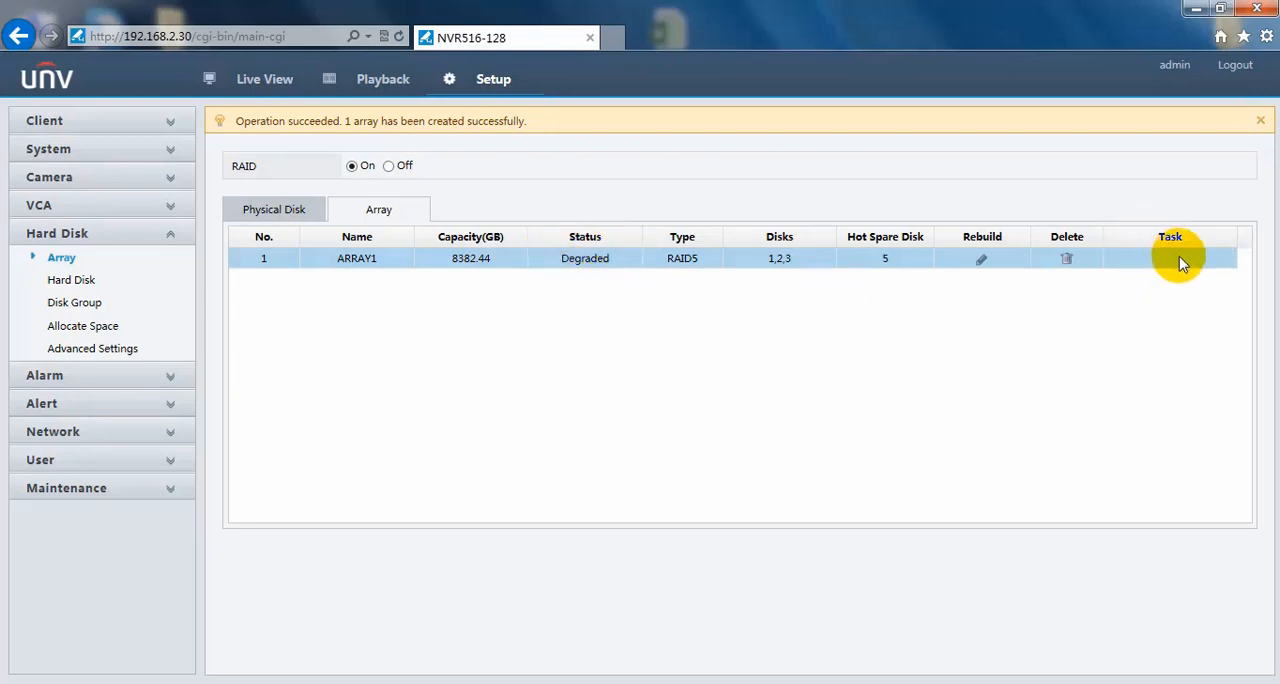
mouse_move(728, 402)
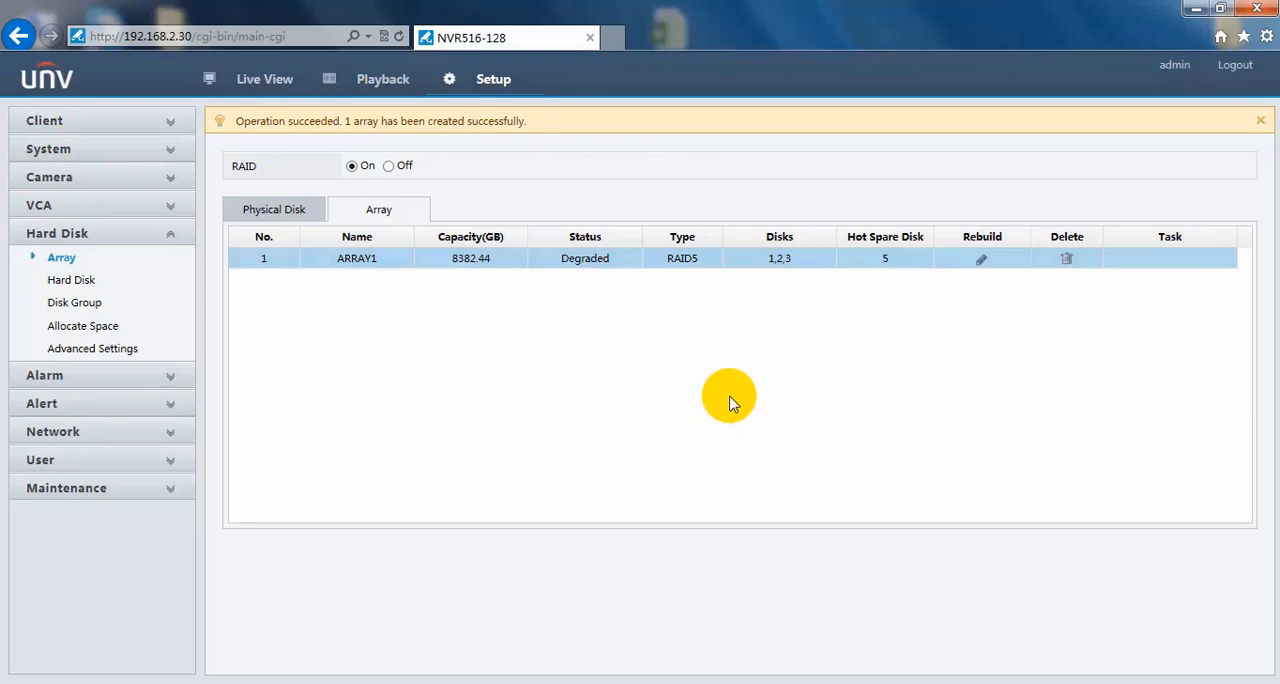
mouse_move(348, 270)
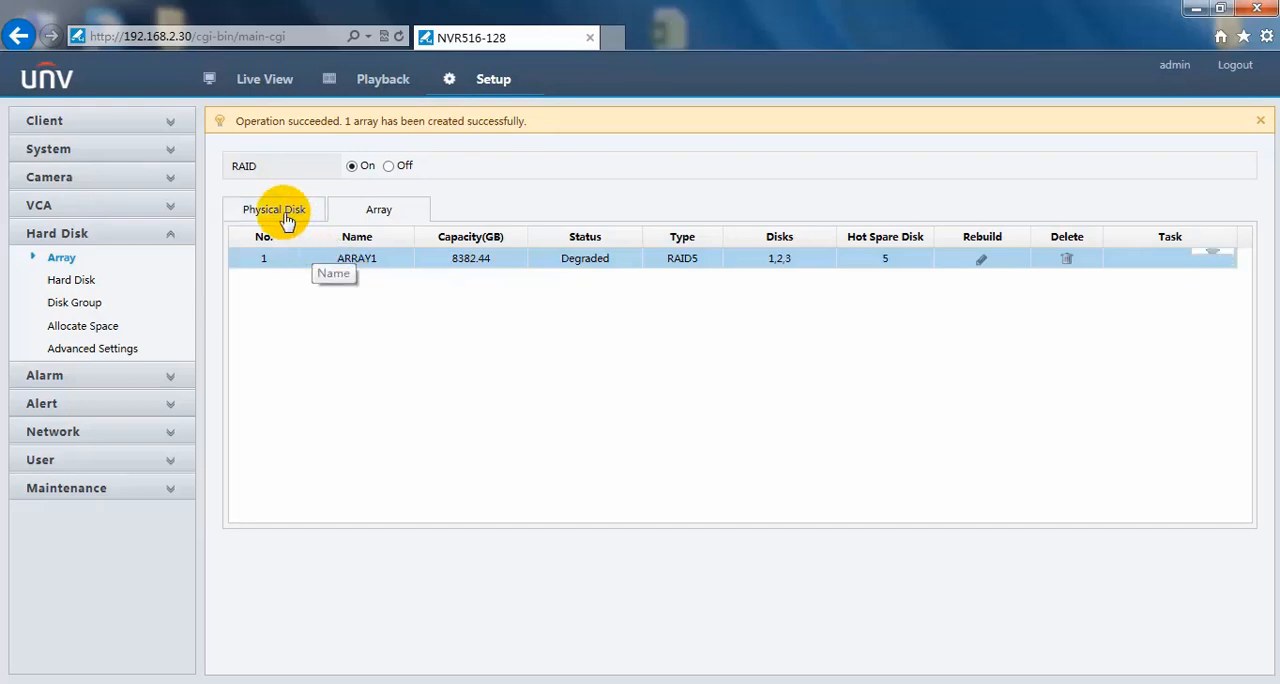
Switch views to refresh ARRAY1, now Damaged with disks 1, 2 and spare 5.
click(378, 209)
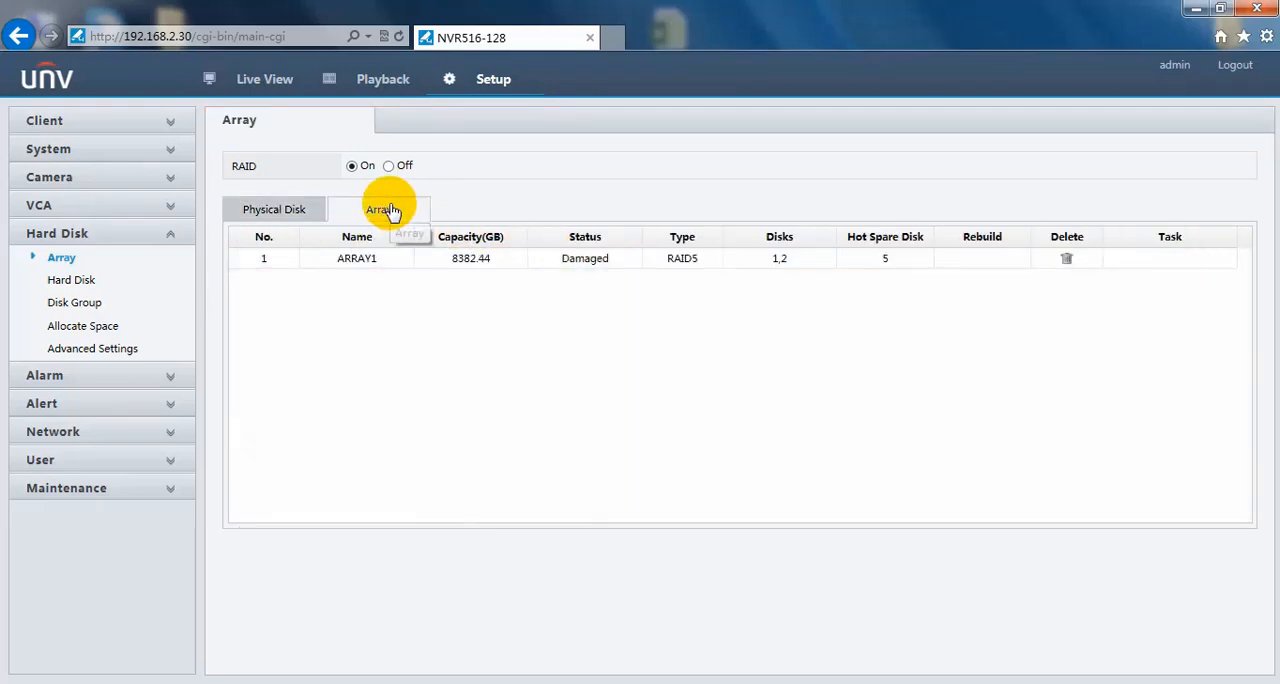
mouse_move(611, 283)
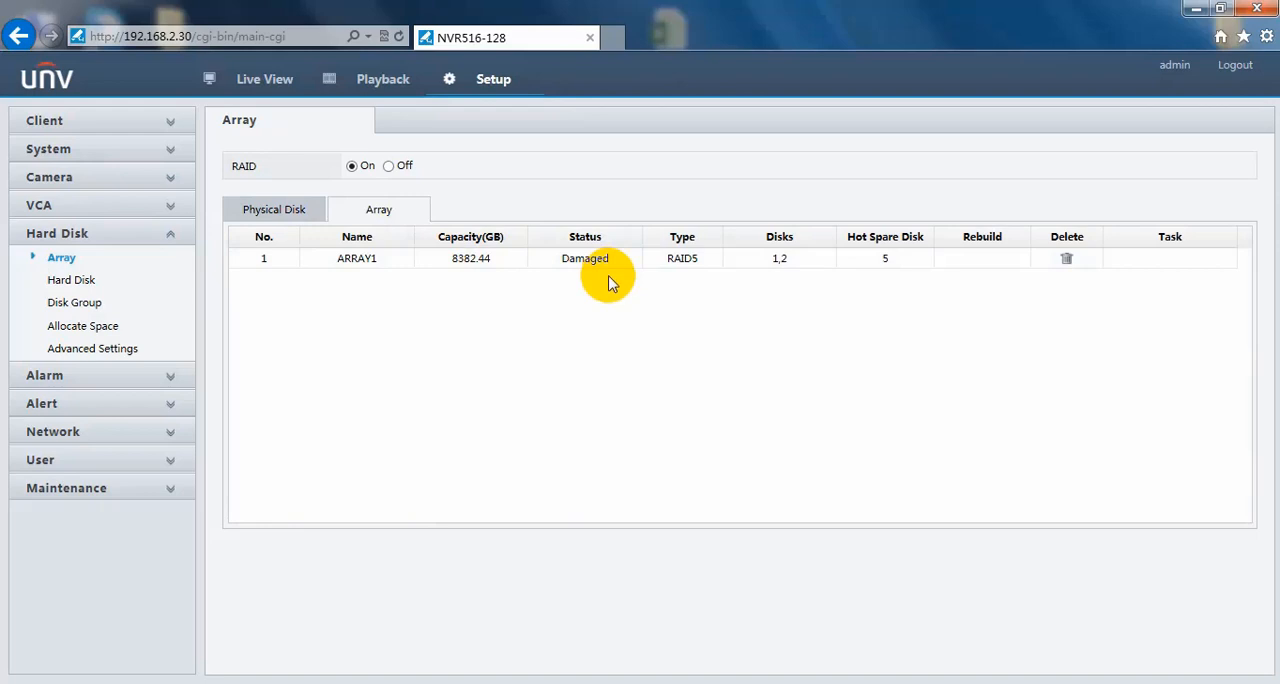